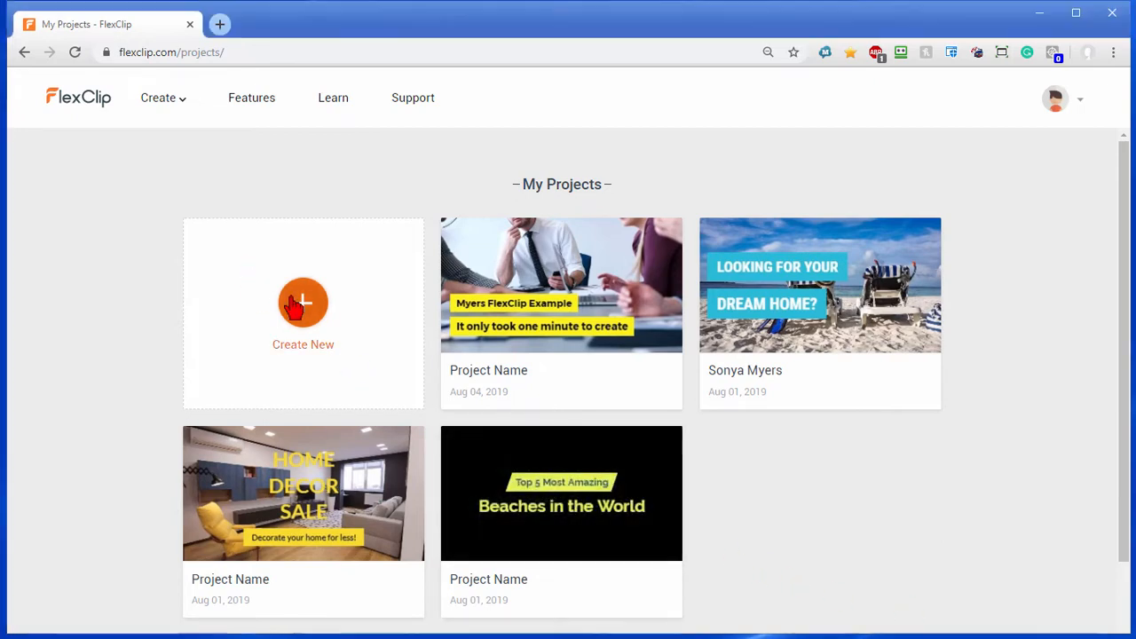
Create a new project and choose Edit on the Marketing Video Tutorial template.
left_click(302, 302)
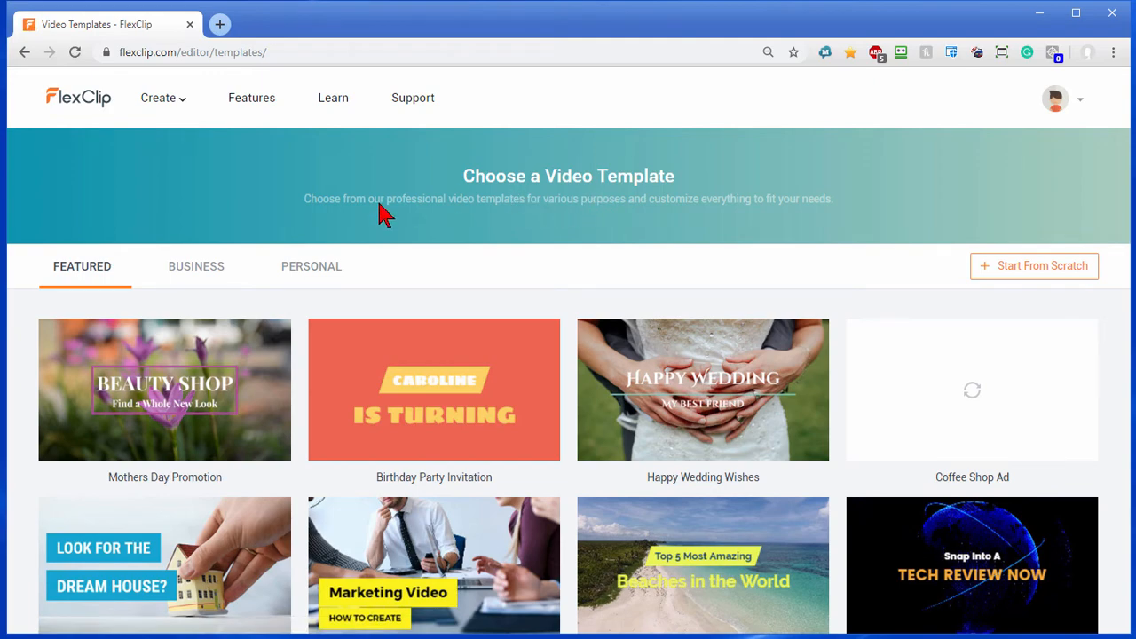
mouse_move(333, 216)
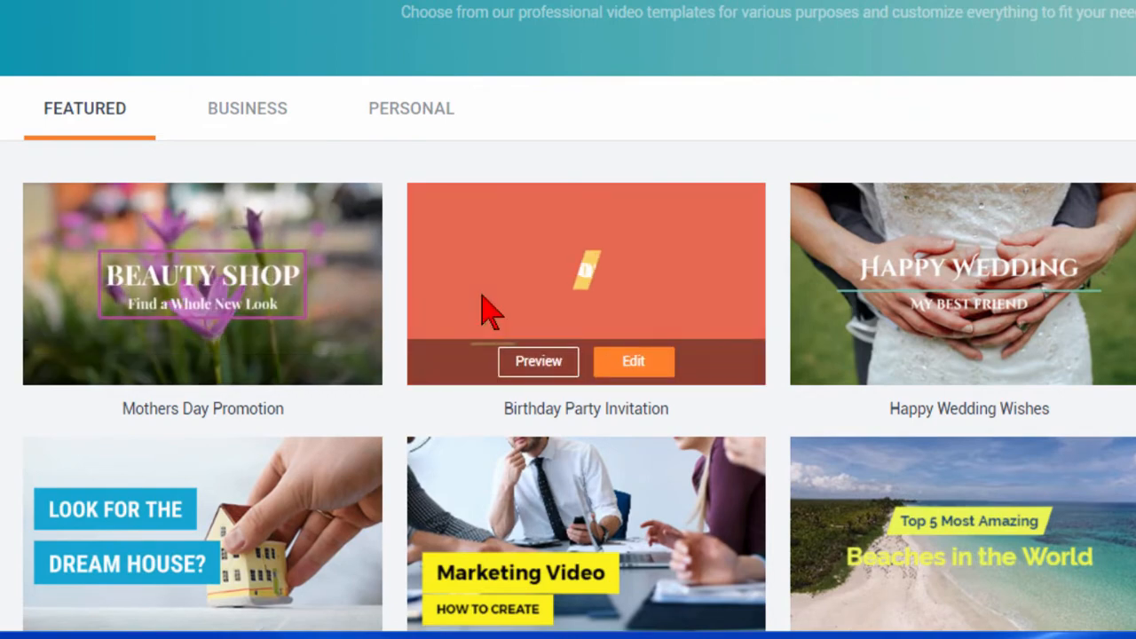
mouse_move(976, 284)
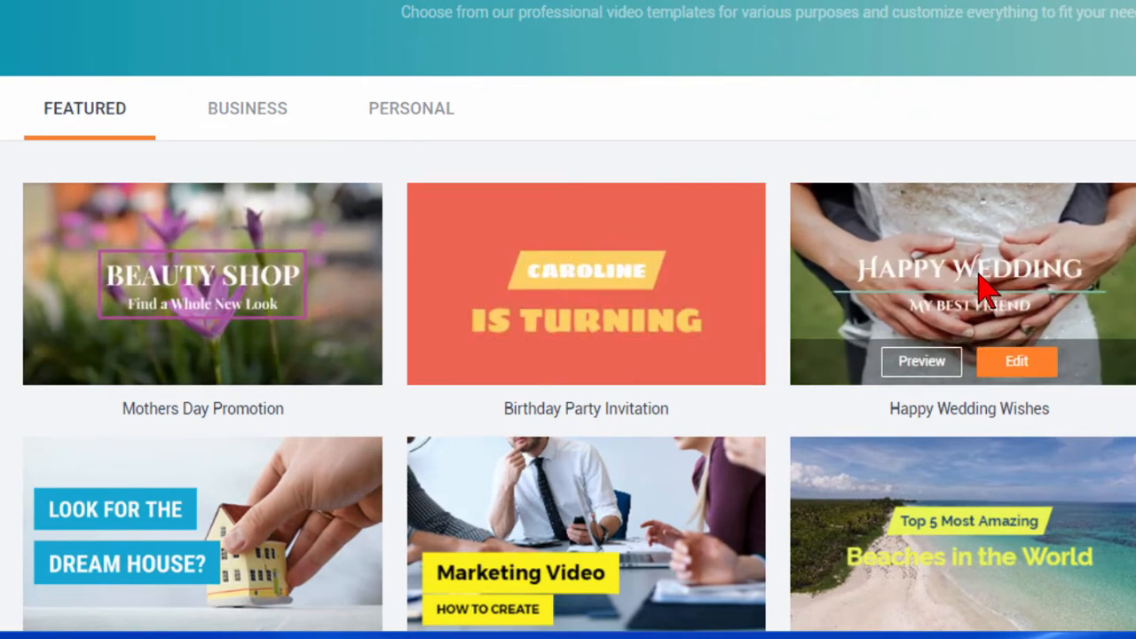
scroll("down", 3)
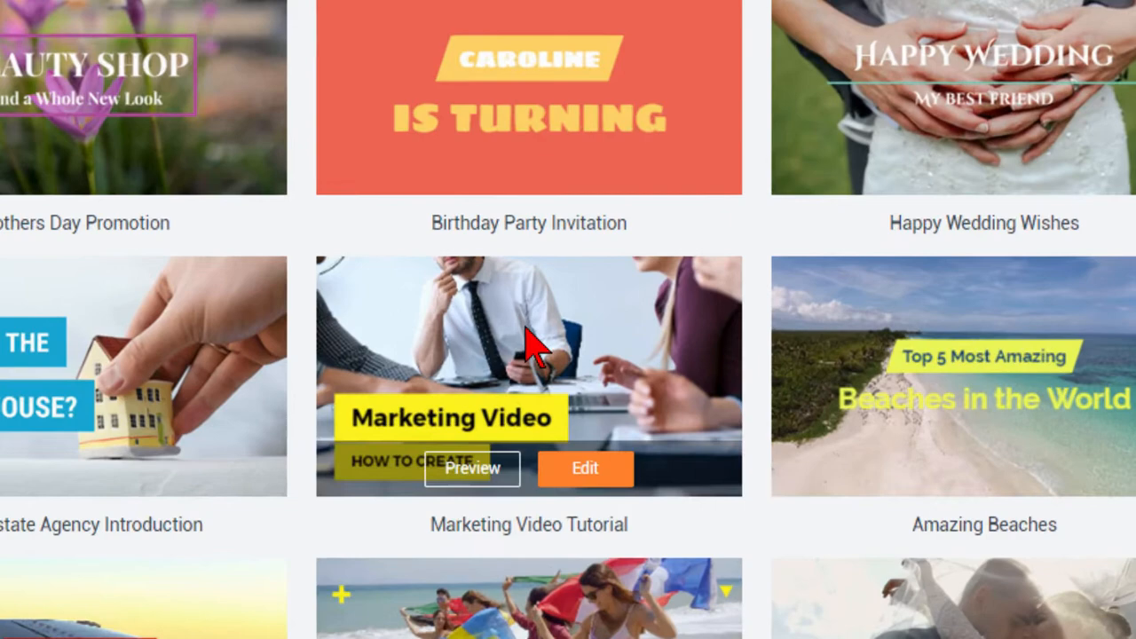
scroll("up", 3)
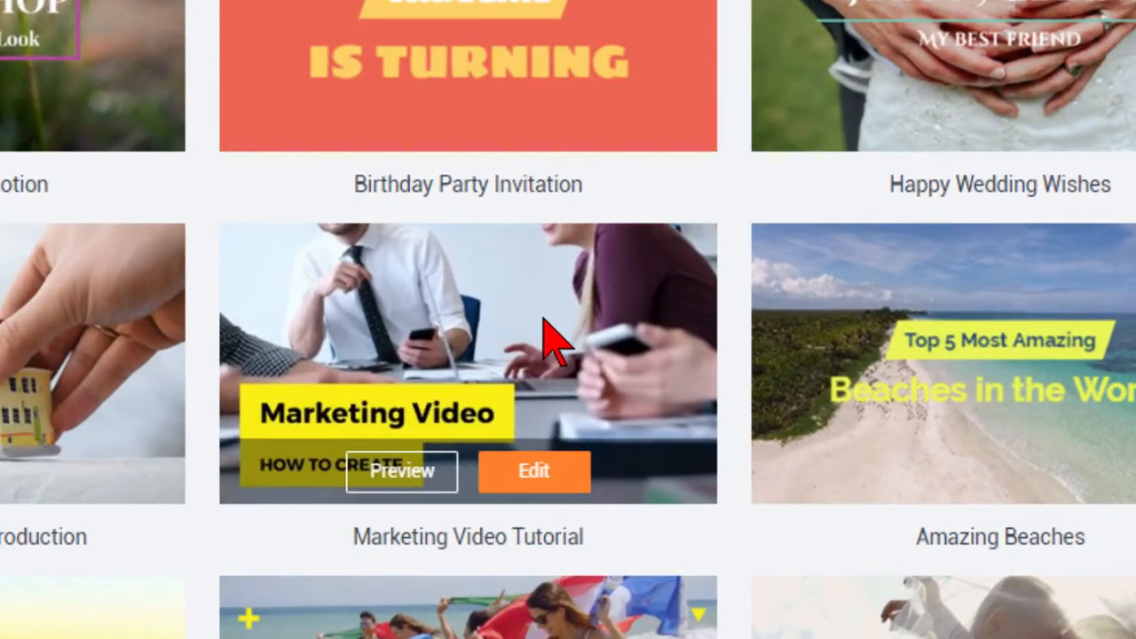
left_click(533, 472)
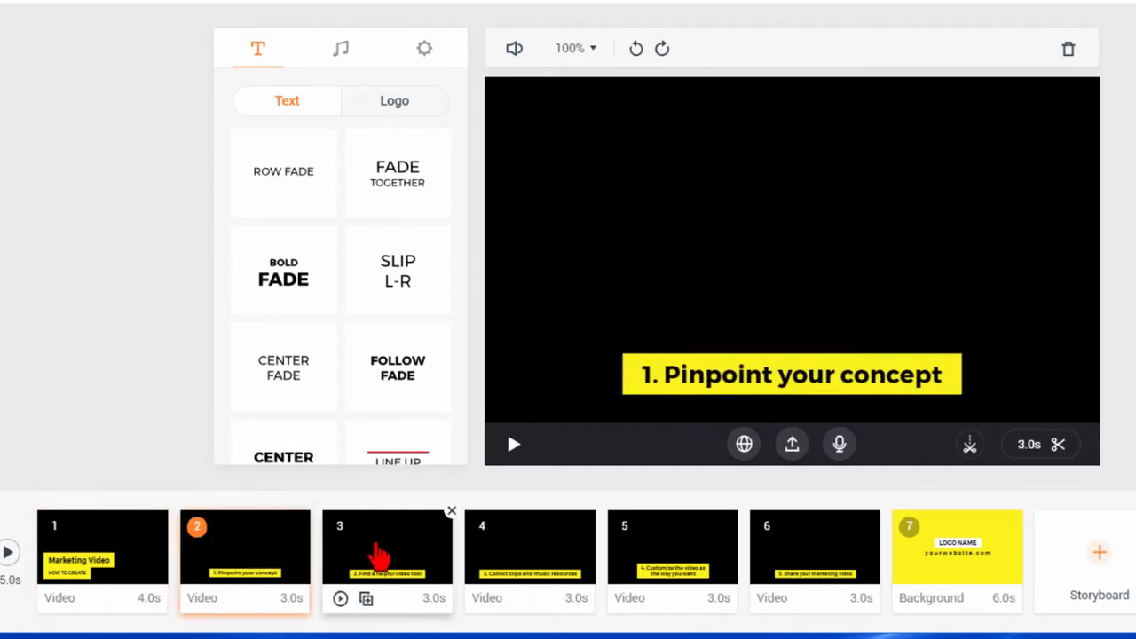
Preview scene 3 and scene 6 of the template from the storyboard.
left_click(814, 546)
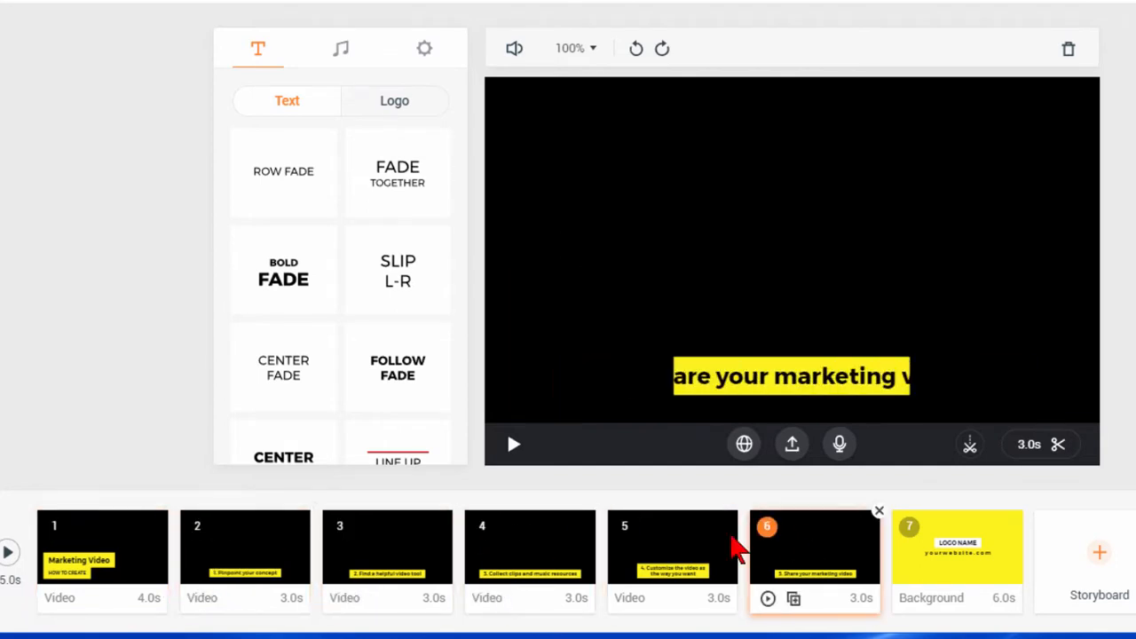
left_click(813, 547)
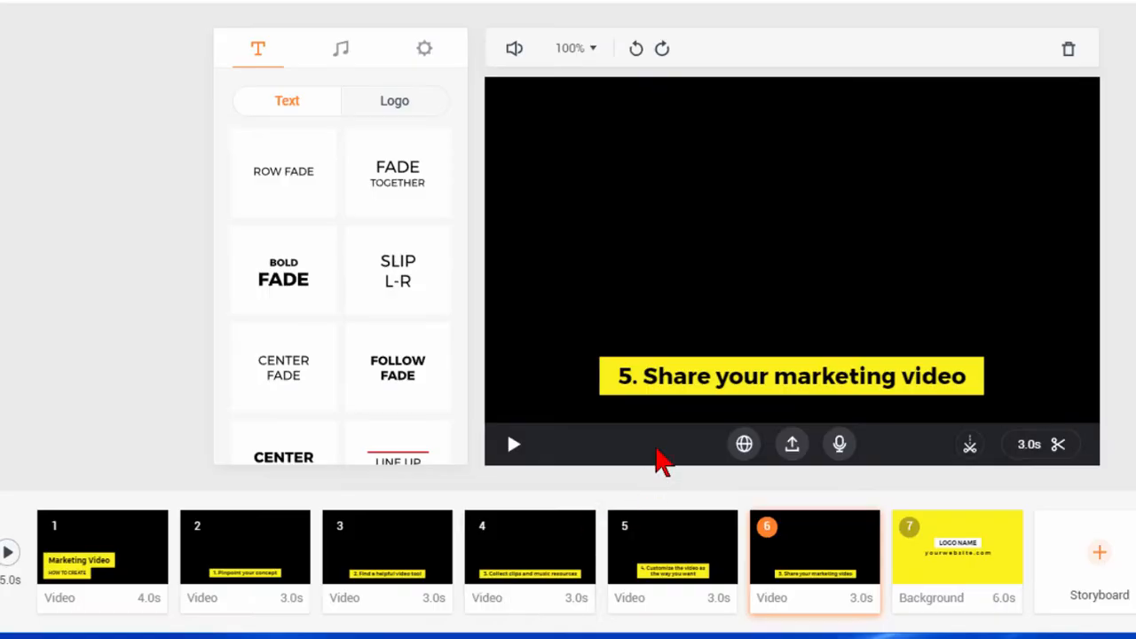
left_click(790, 377)
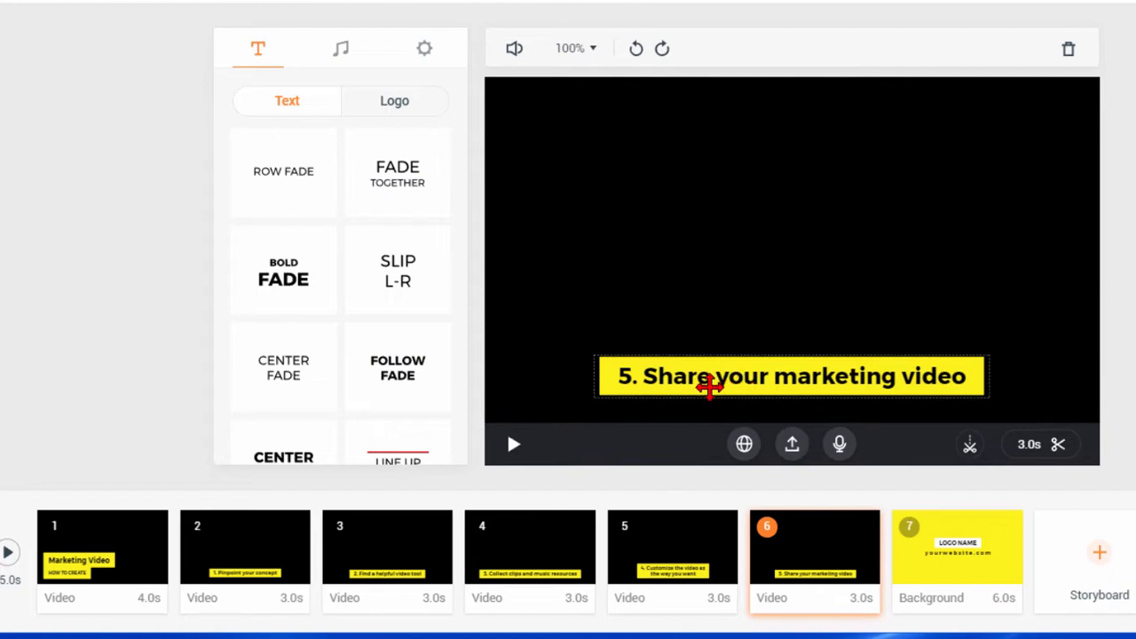
mouse_move(721, 383)
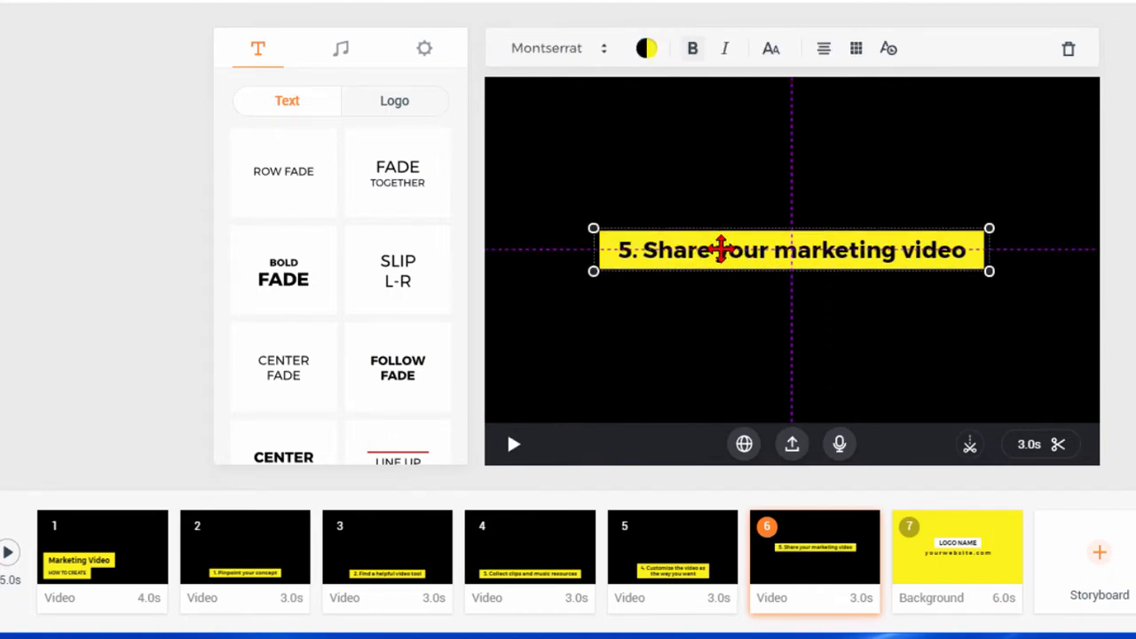
left_click_drag(792, 248, 796, 370)
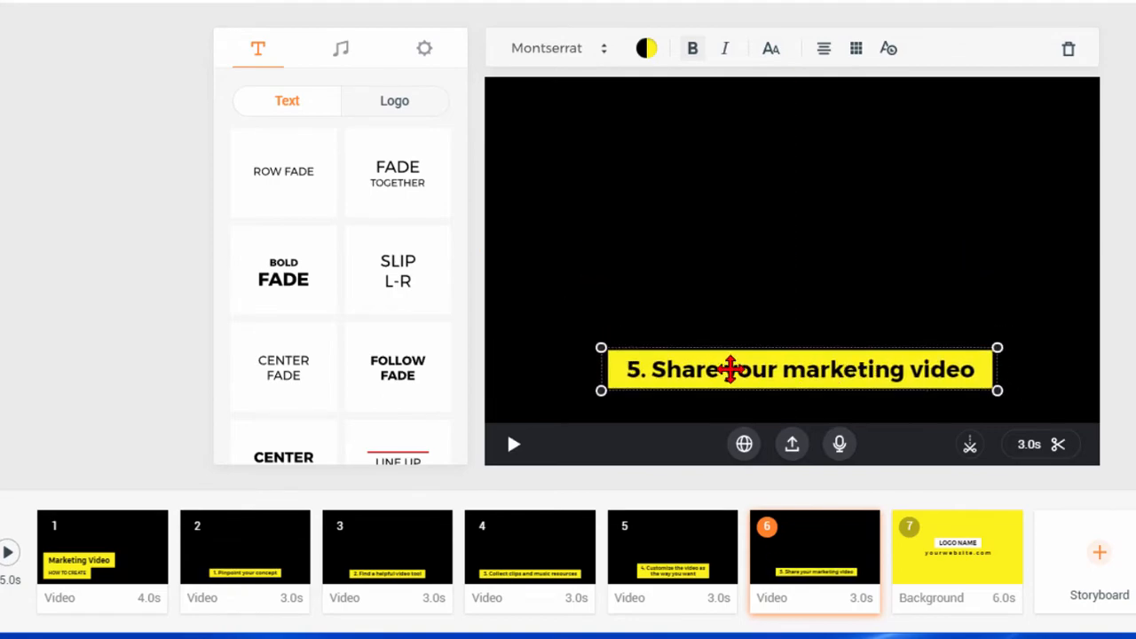
double_click(799, 370)
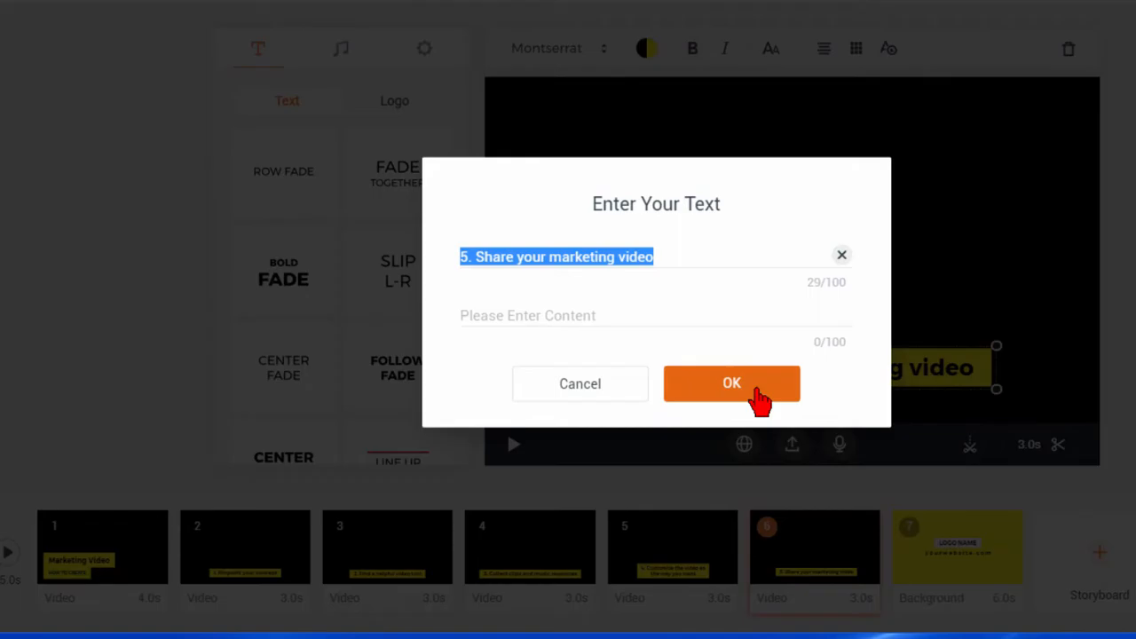
left_click(732, 383)
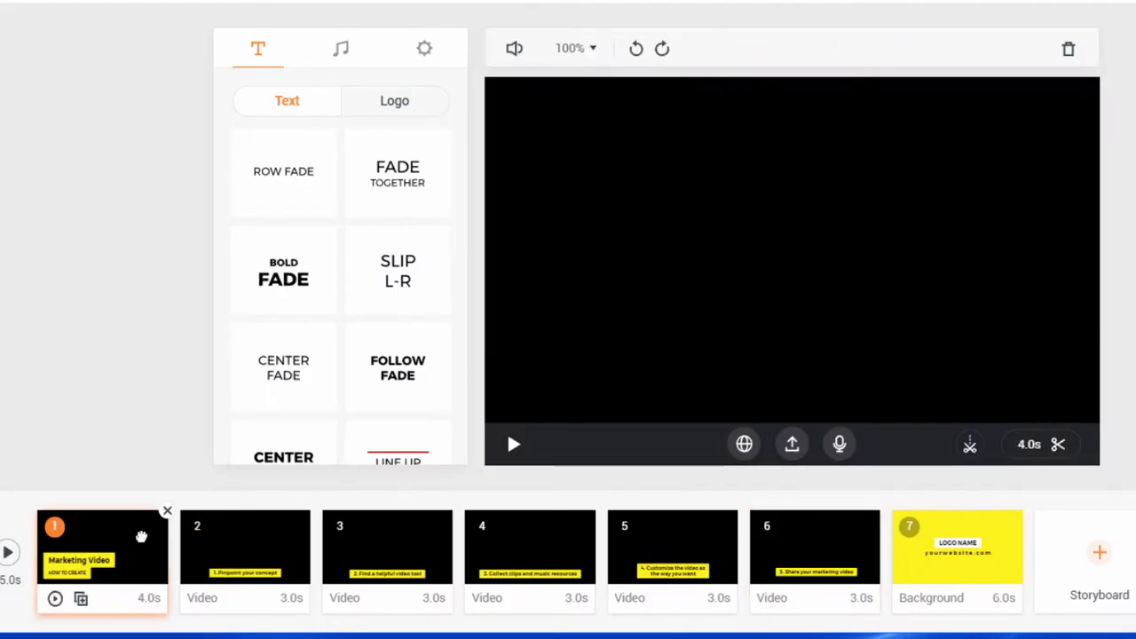
Select scene 1 and play its Marketing Video title preview, then stop it.
left_click(513, 444)
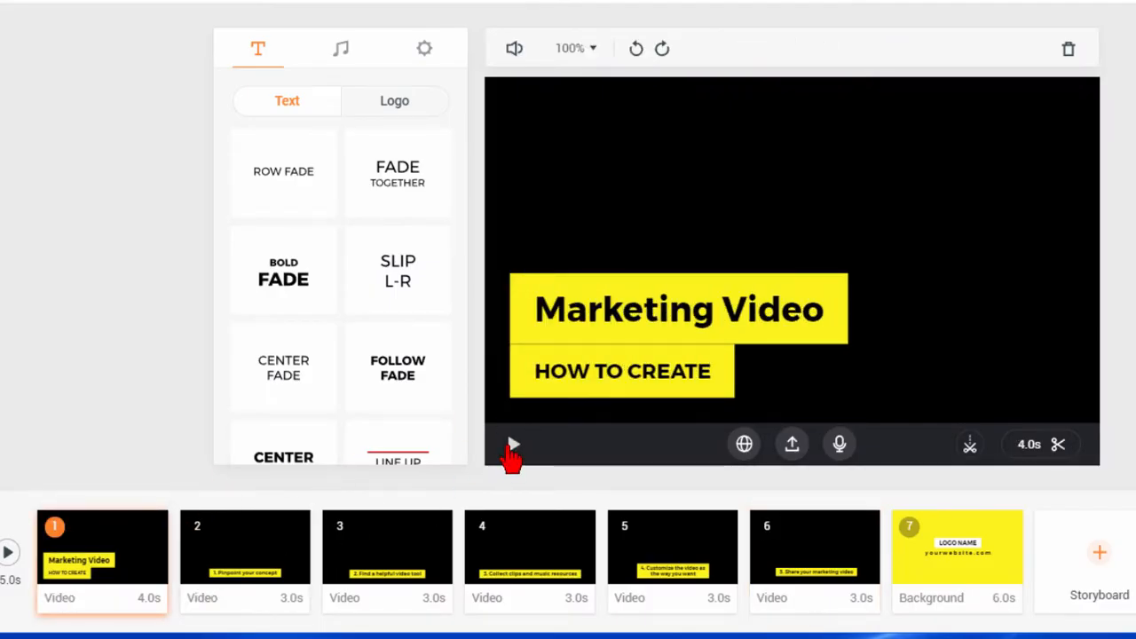
left_click(513, 444)
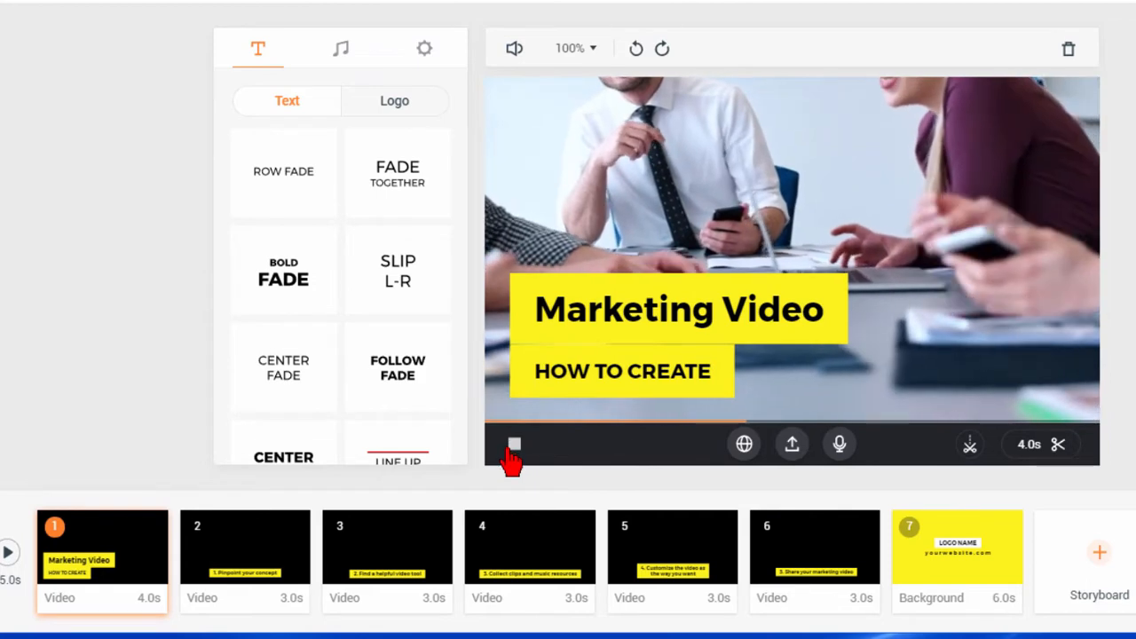
left_click(515, 444)
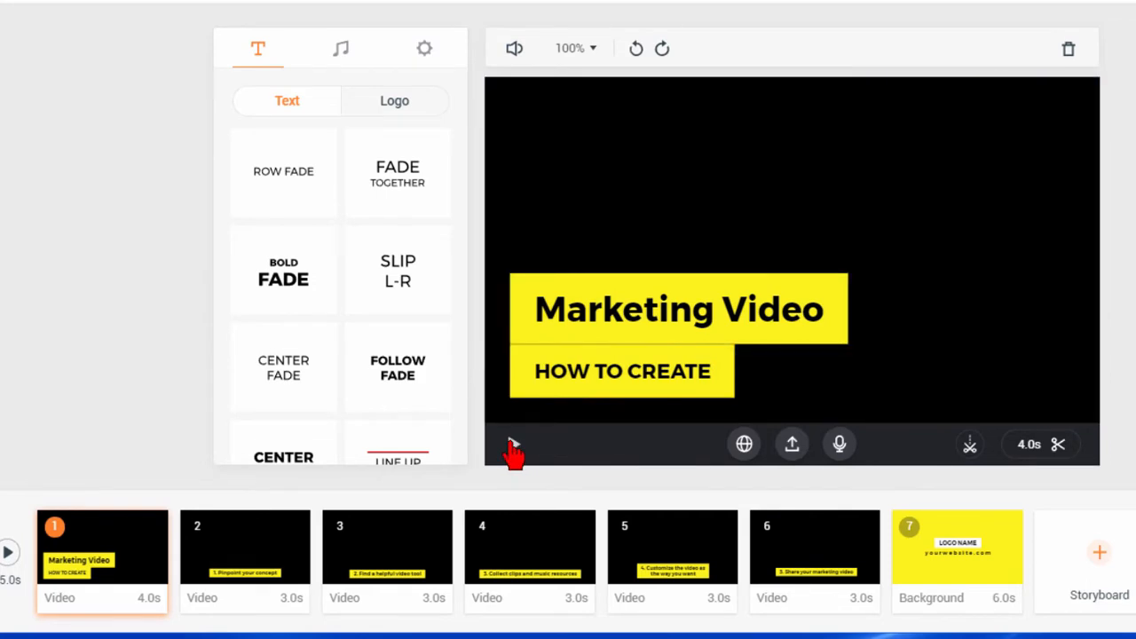
mouse_move(744, 444)
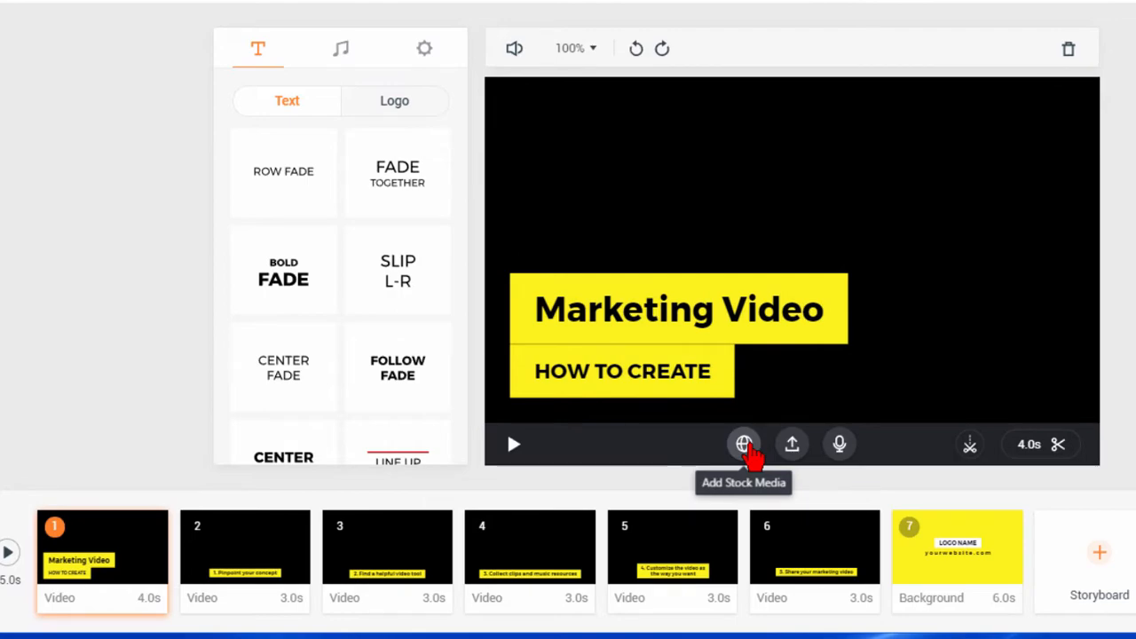
Use the Young Professionals stock clip of three colleagues at a laptop as scene 1's video.
left_click(742, 444)
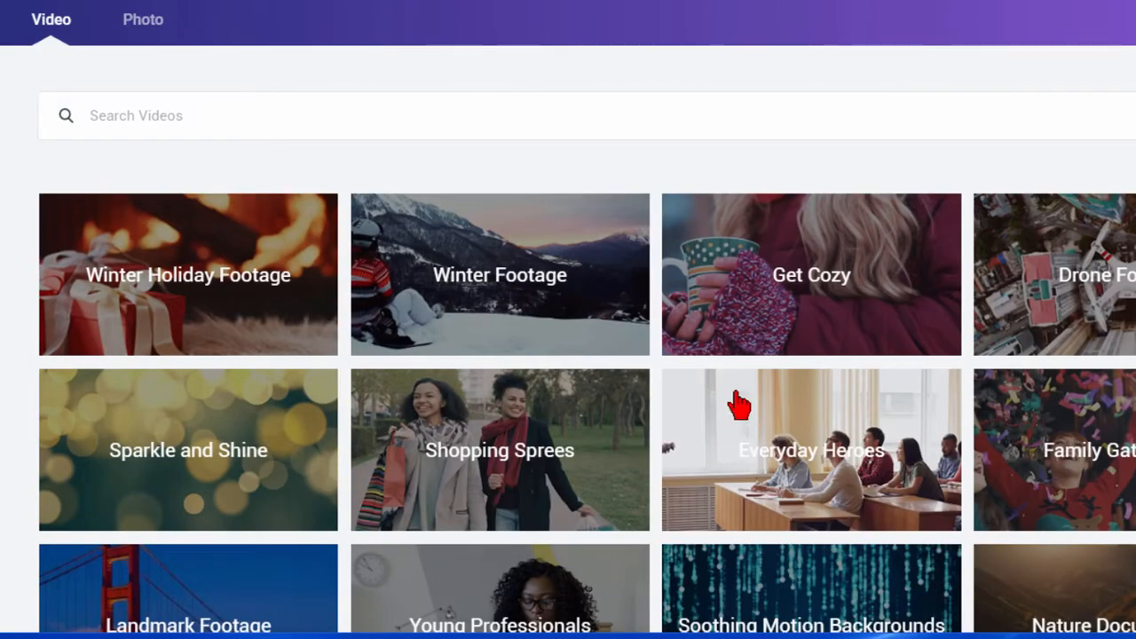
mouse_move(397, 246)
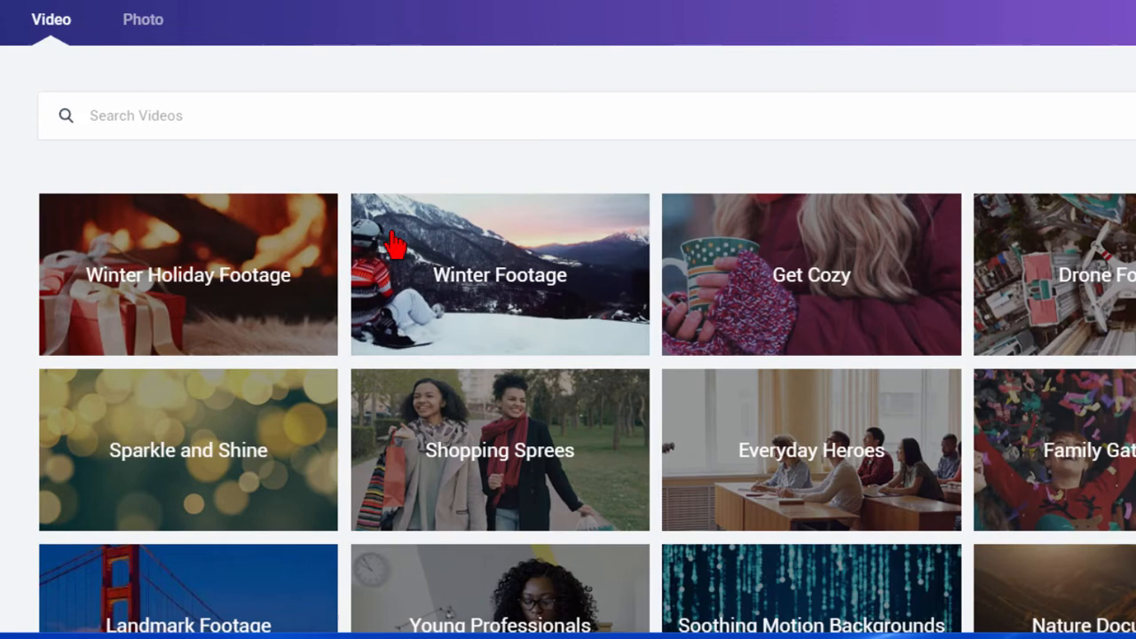
scroll("down", 3)
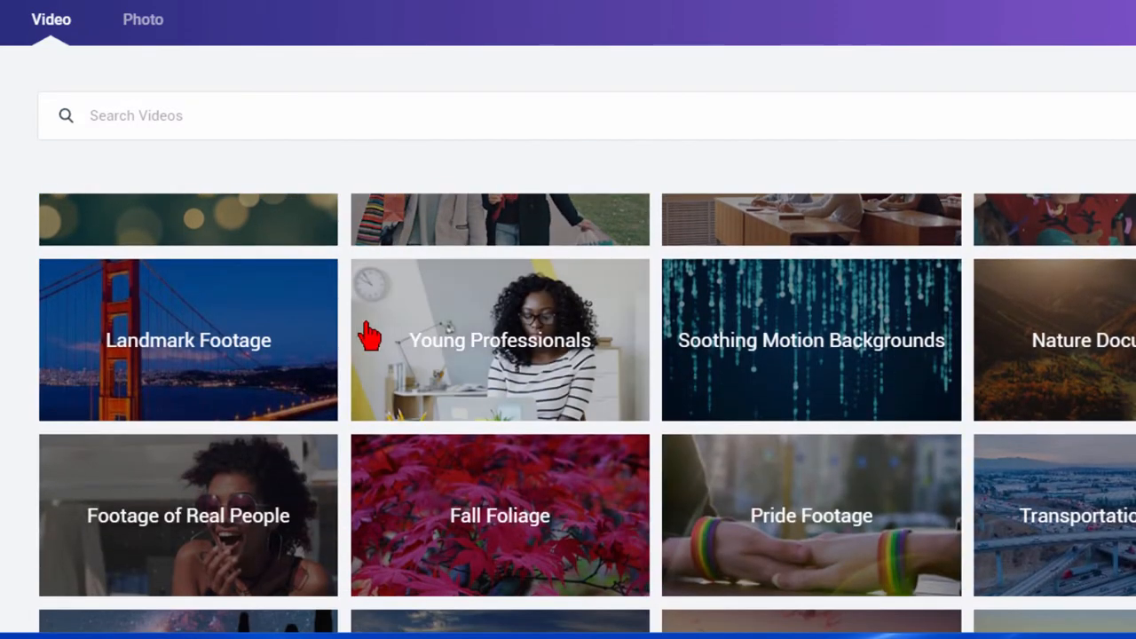
mouse_move(505, 371)
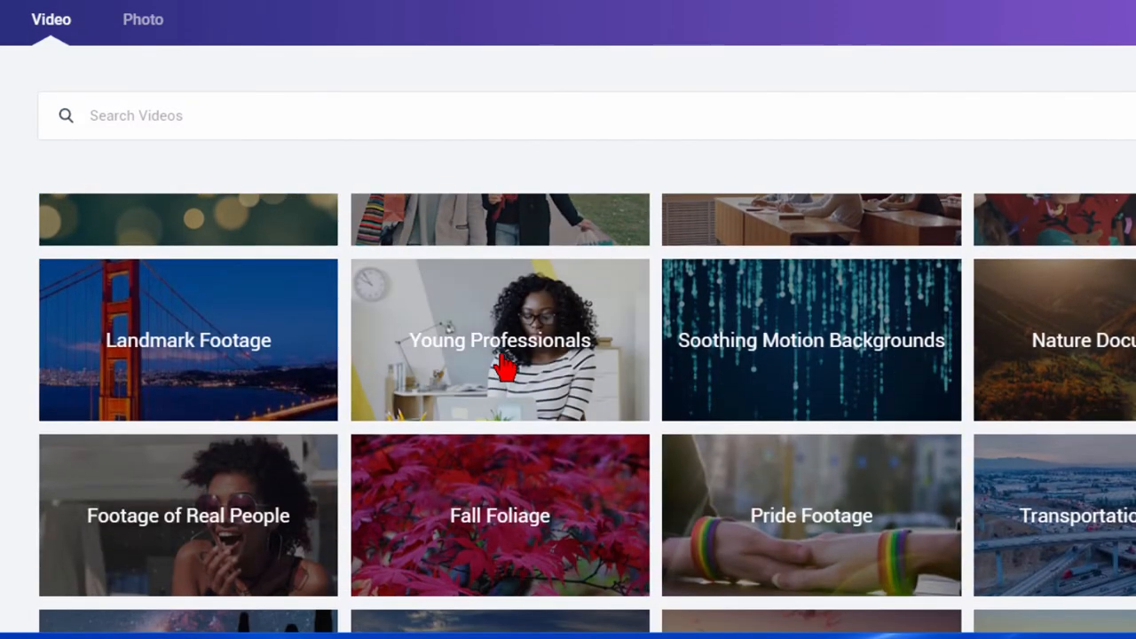
left_click(499, 339)
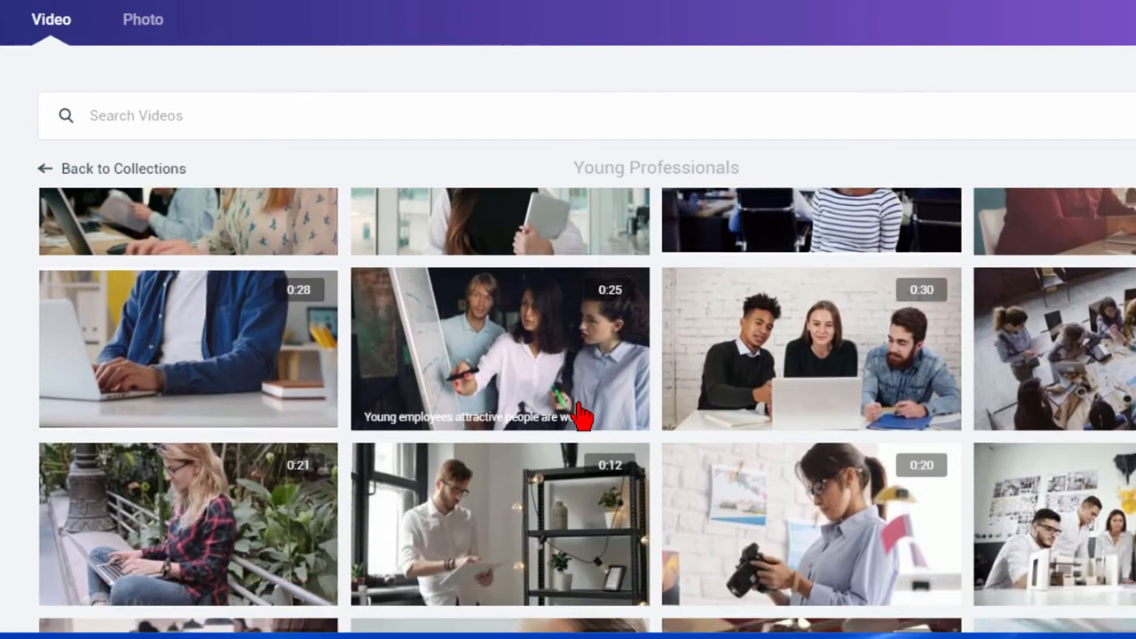
scroll("down", 3)
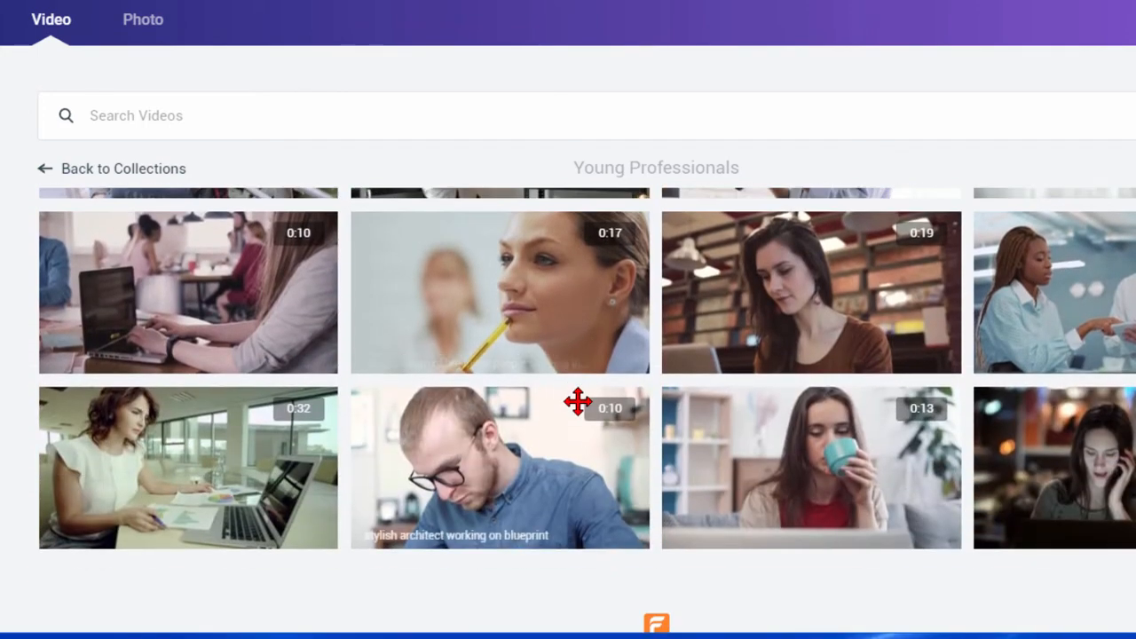
mouse_move(760, 309)
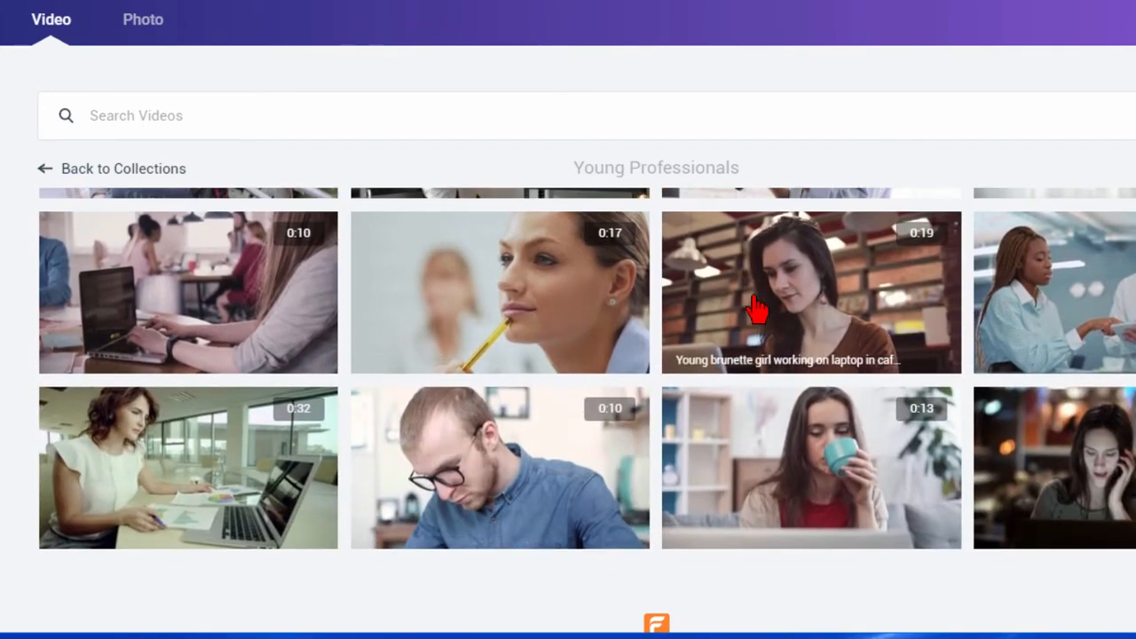
scroll("down", 3)
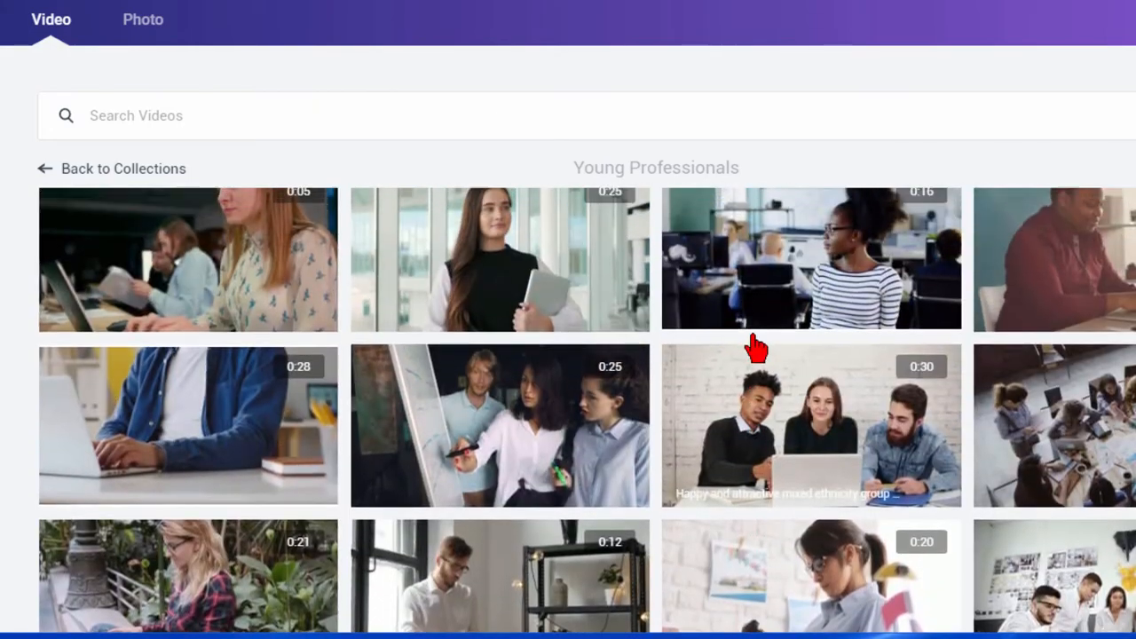
left_click(810, 424)
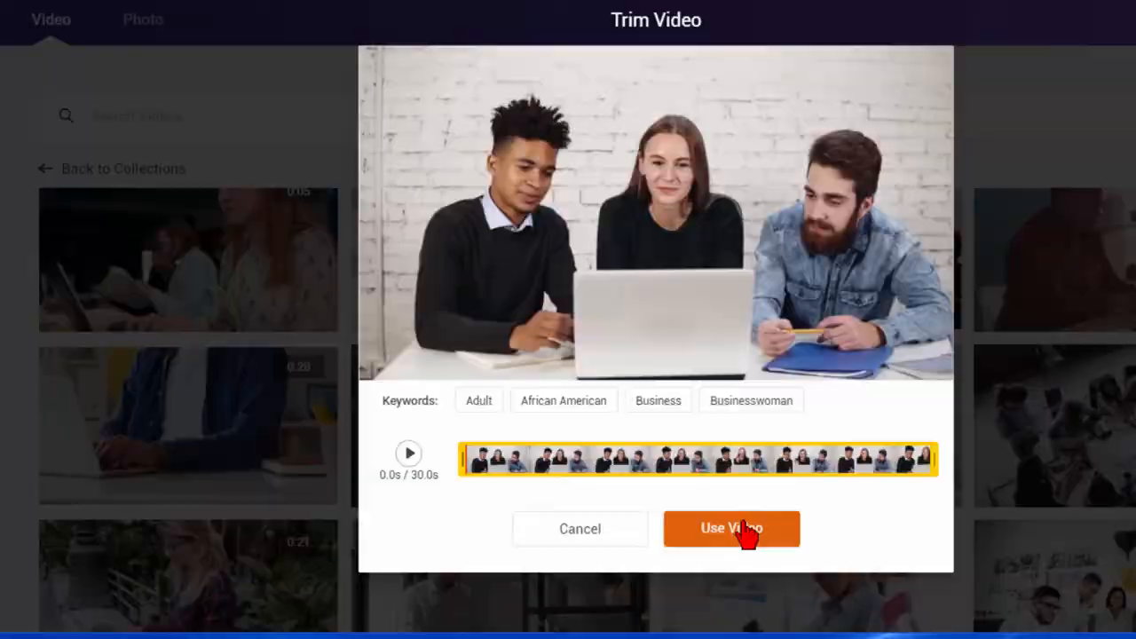
left_click(732, 530)
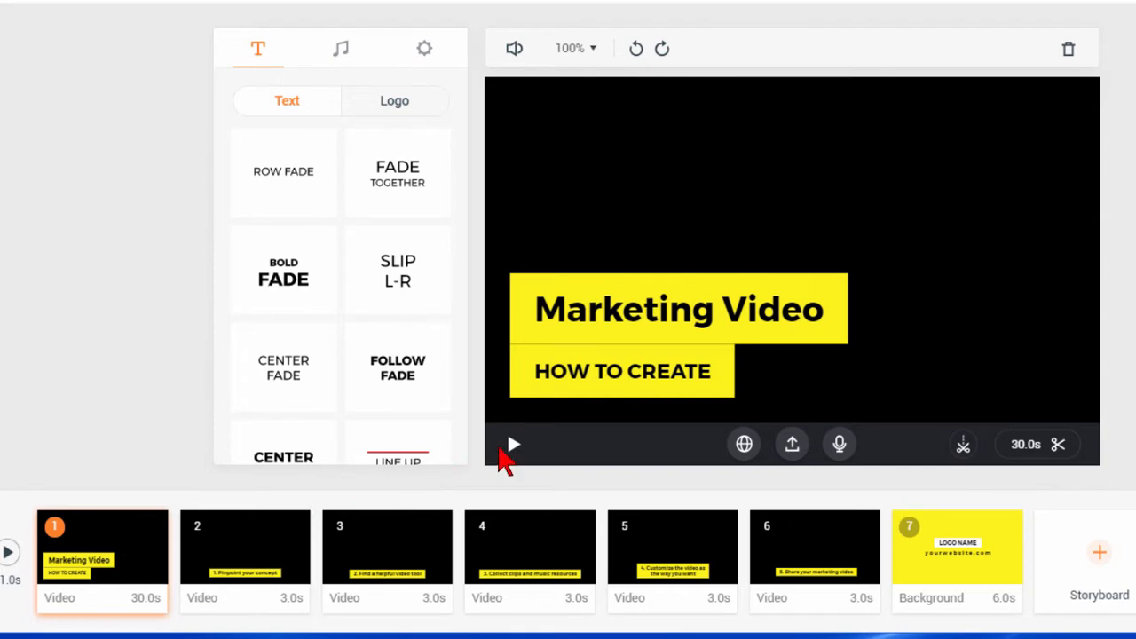
Trim the intro clip to 7.8 seconds, check playback, then shorten it to about 6.4 seconds.
left_click(513, 444)
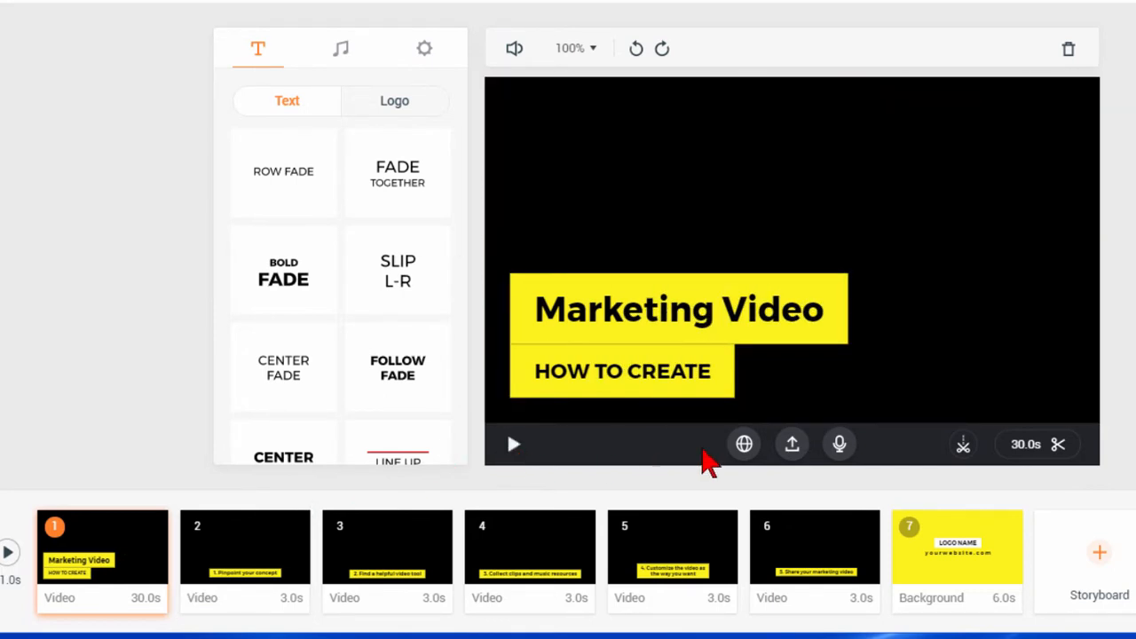
mouse_move(1058, 444)
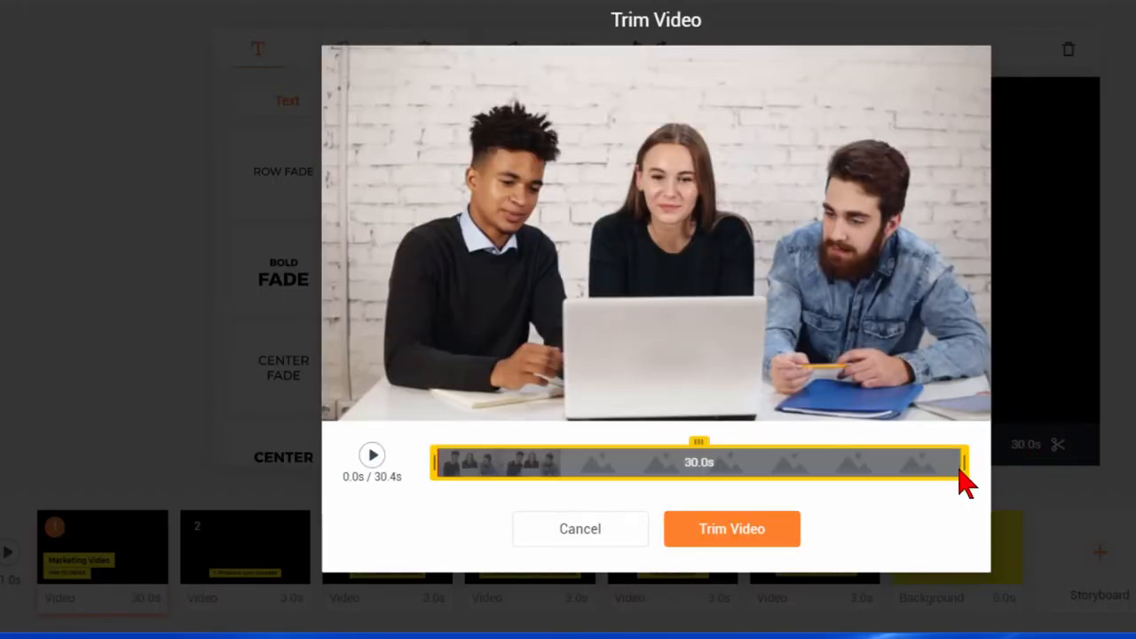
left_click_drag(963, 462, 639, 461)
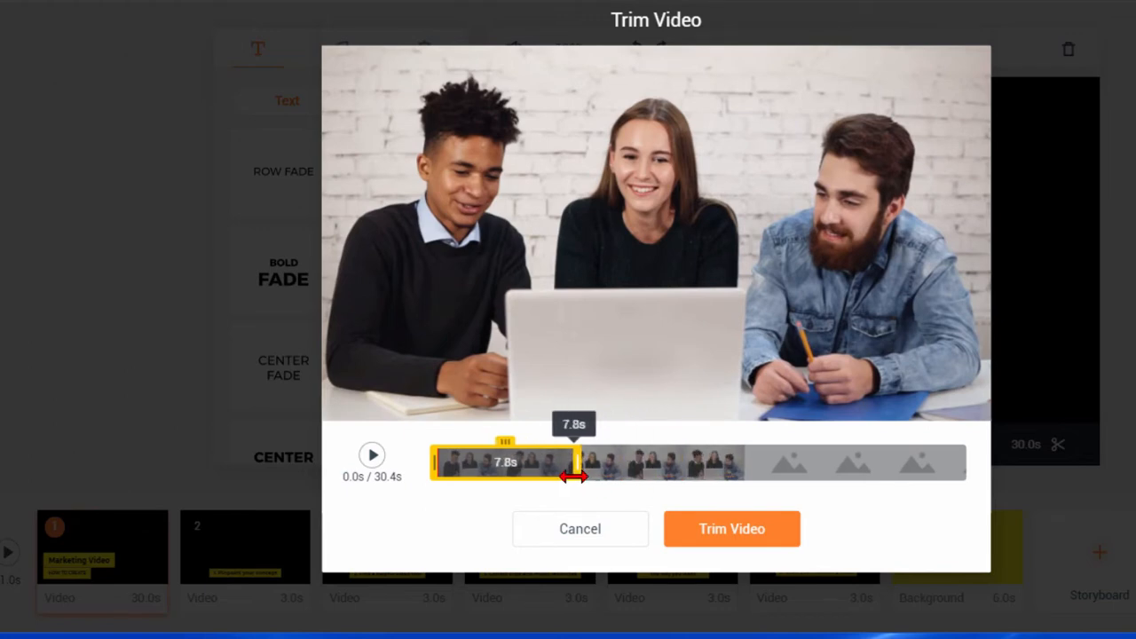
left_click(732, 529)
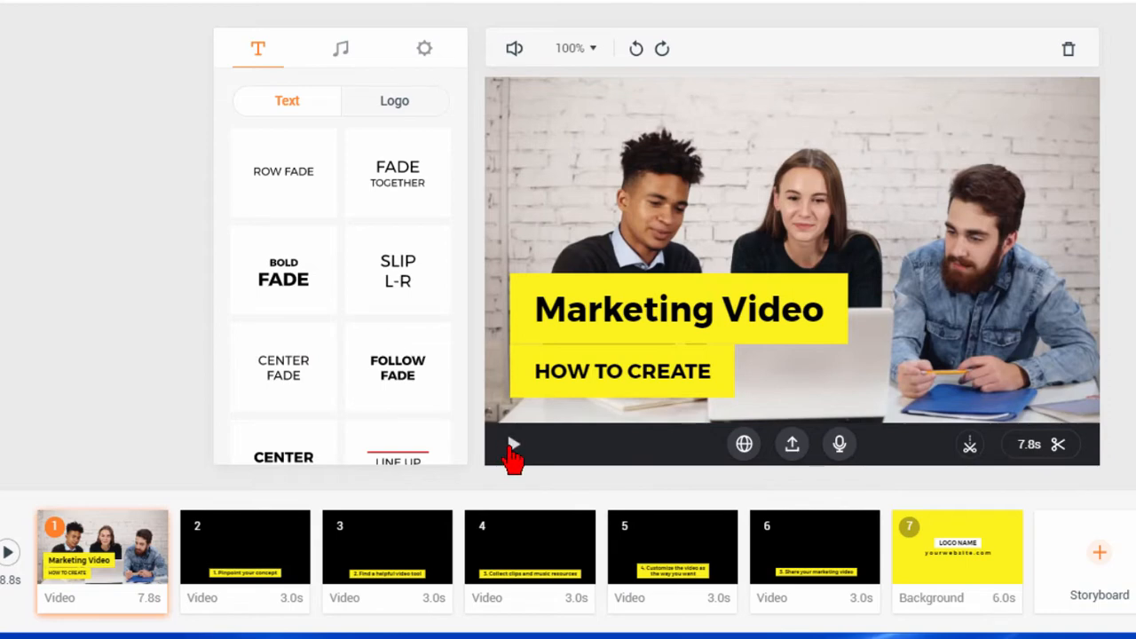
left_click(514, 443)
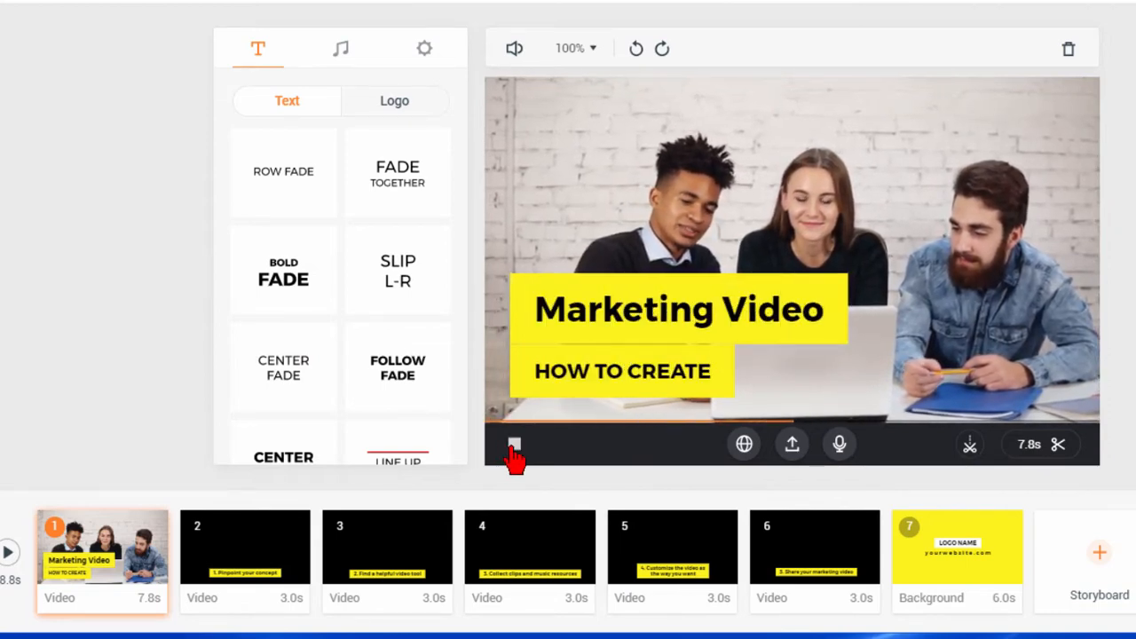
left_click(515, 444)
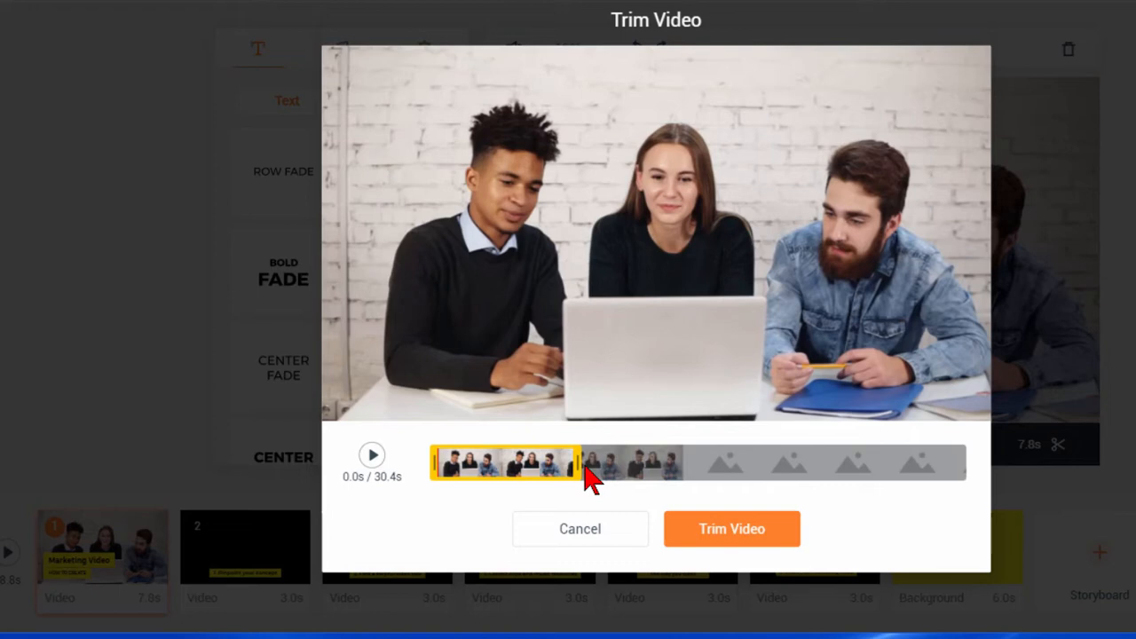
left_click_drag(577, 462, 546, 462)
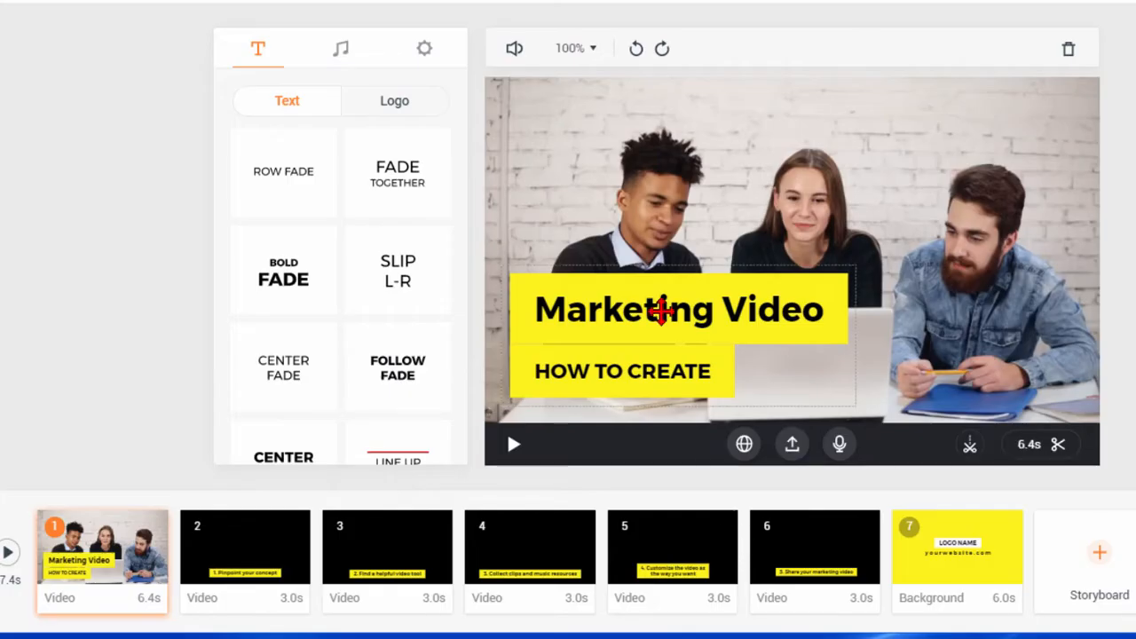
Replace the intro title with 'Bill Myers Online' and subtitle 'Using FlexClip'.
double_click(678, 309)
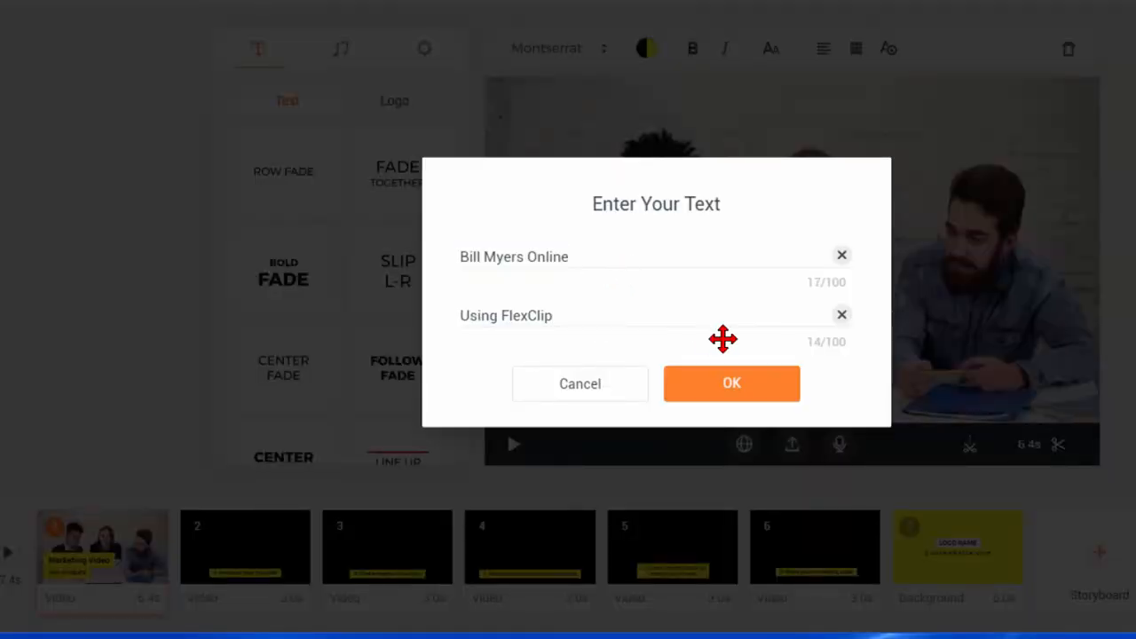
left_click(732, 383)
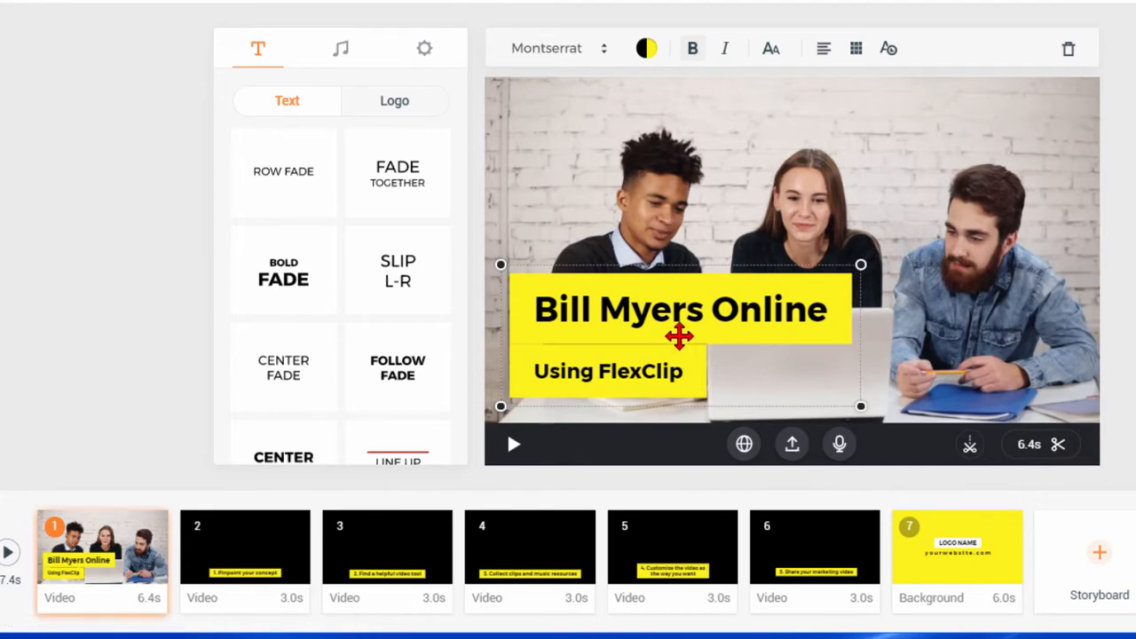
Try Row Fade, Fade Together and Bold Fade styles and colour the title red.
left_click(285, 171)
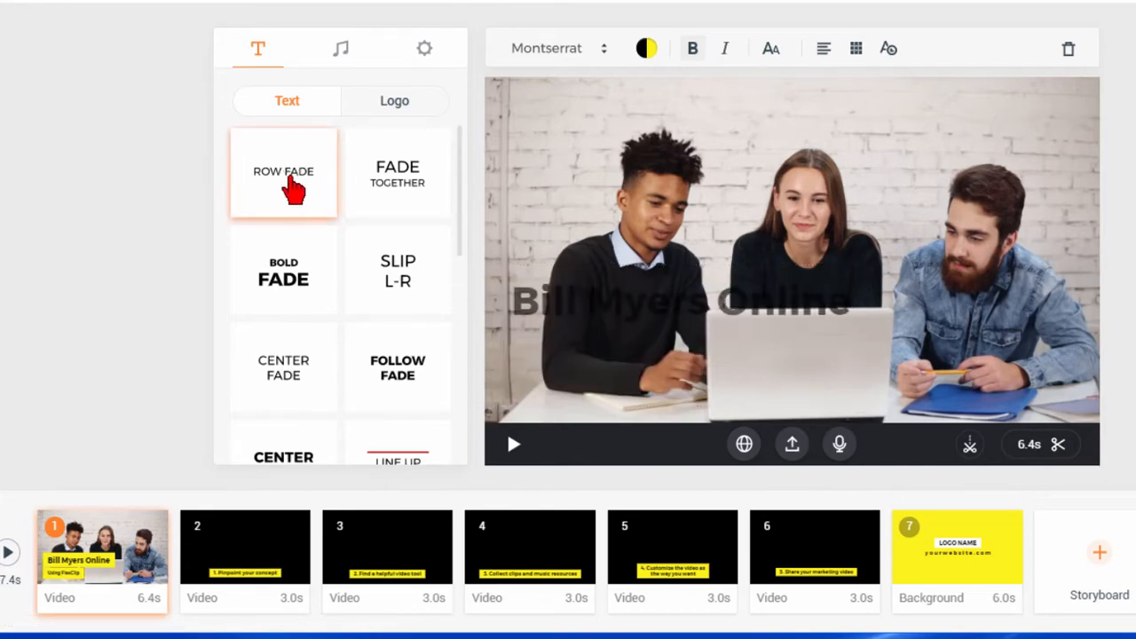
left_click(397, 172)
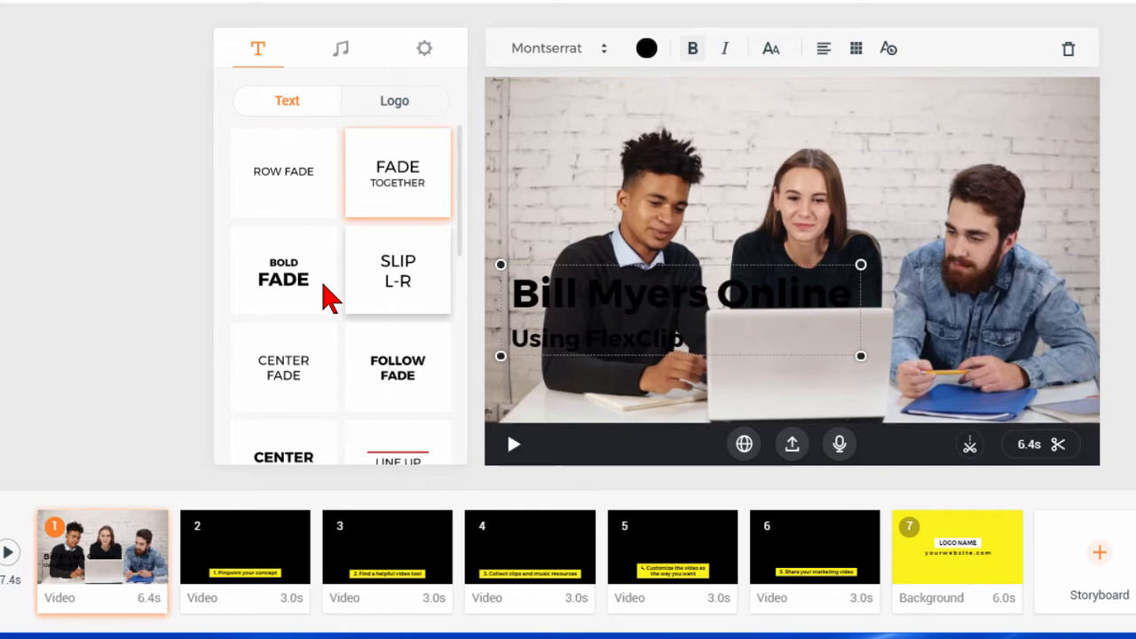
left_click(284, 270)
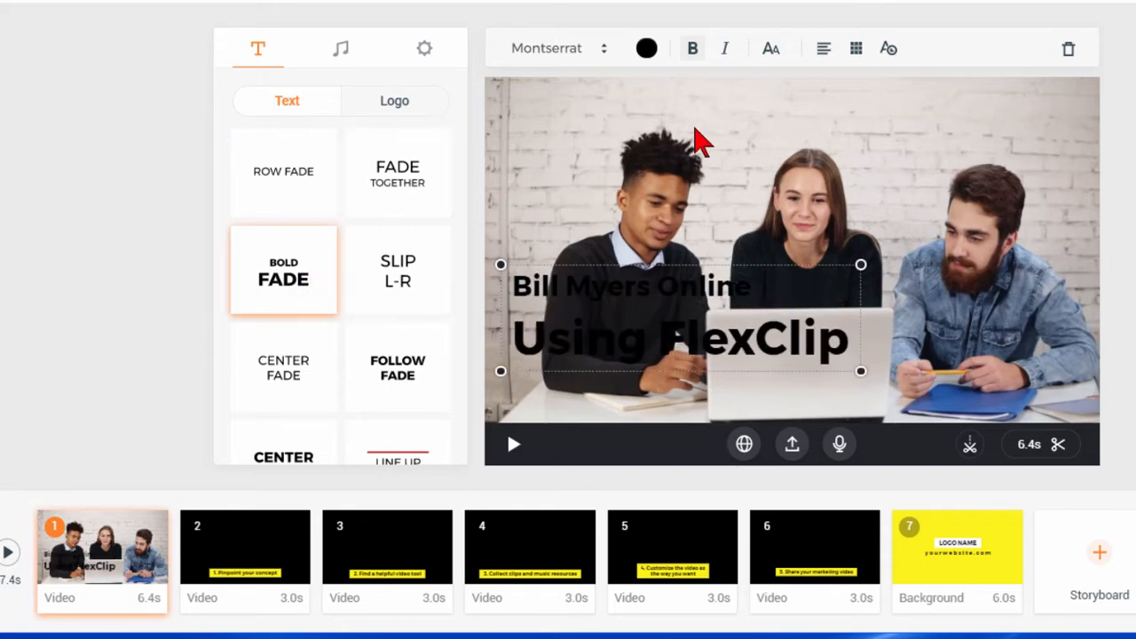
left_click(646, 48)
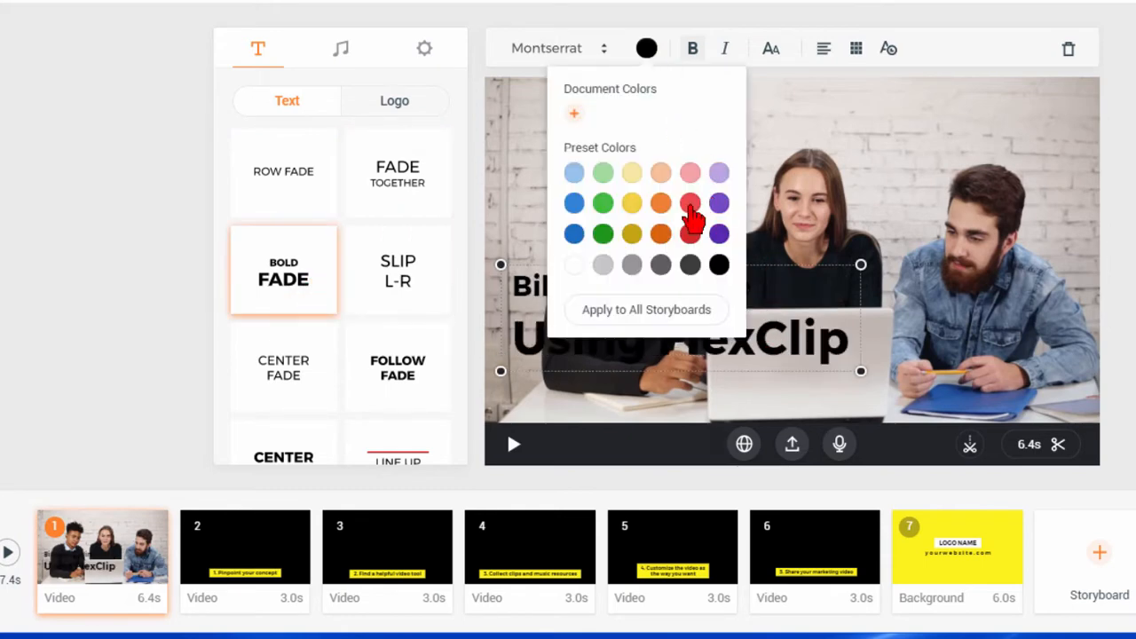
left_click(690, 203)
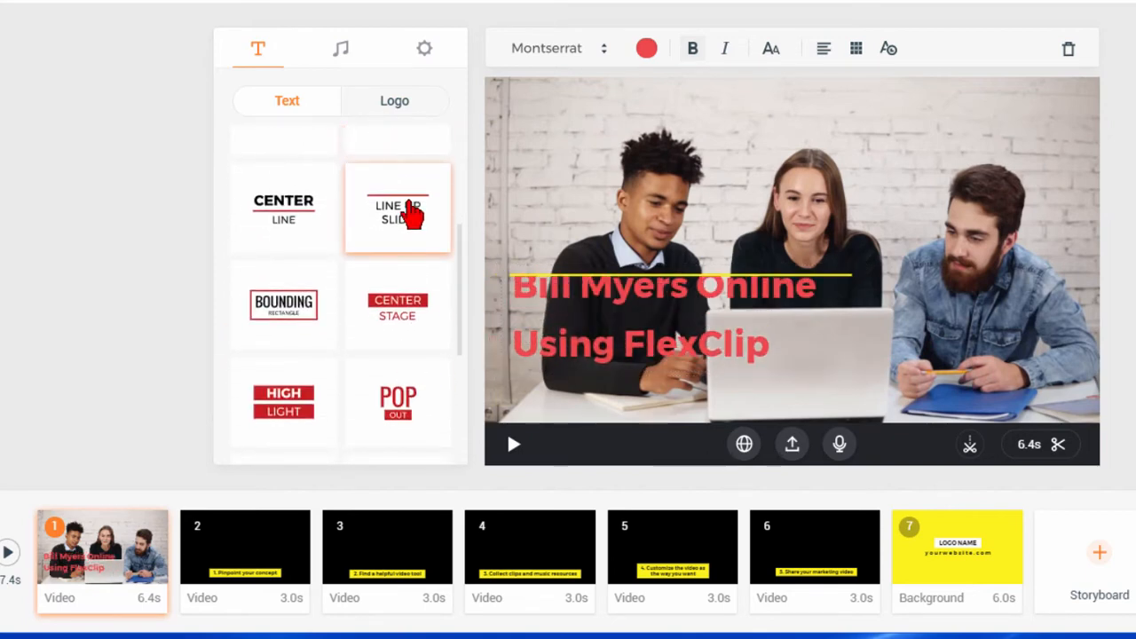
Try more text styles, settle on Drop Down for the title and nudge its position.
left_click(284, 210)
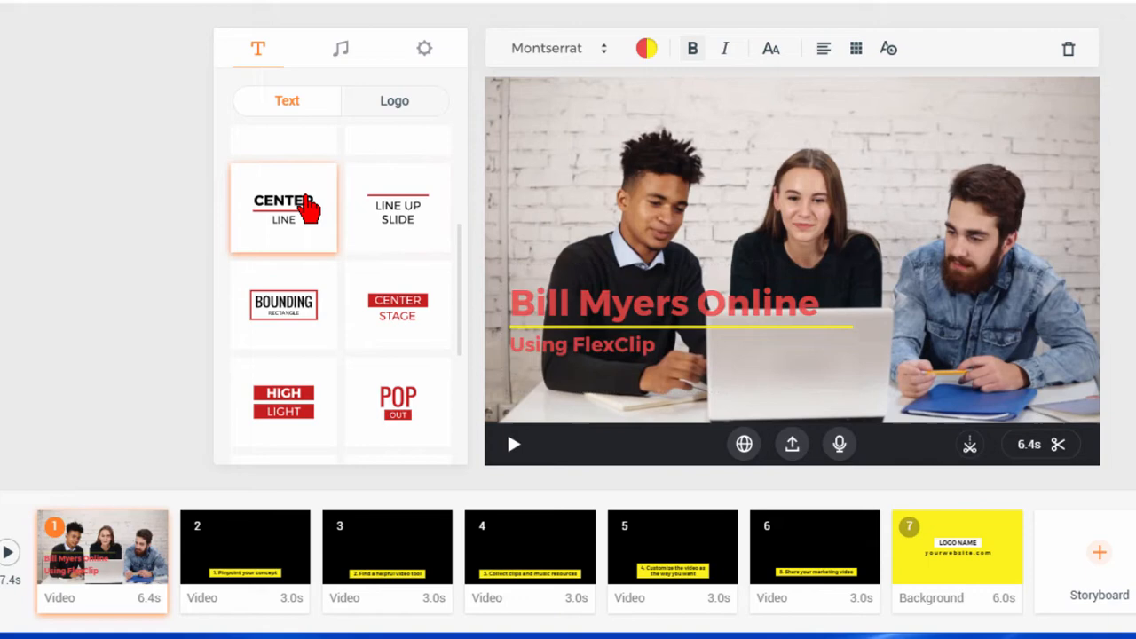
left_click(398, 305)
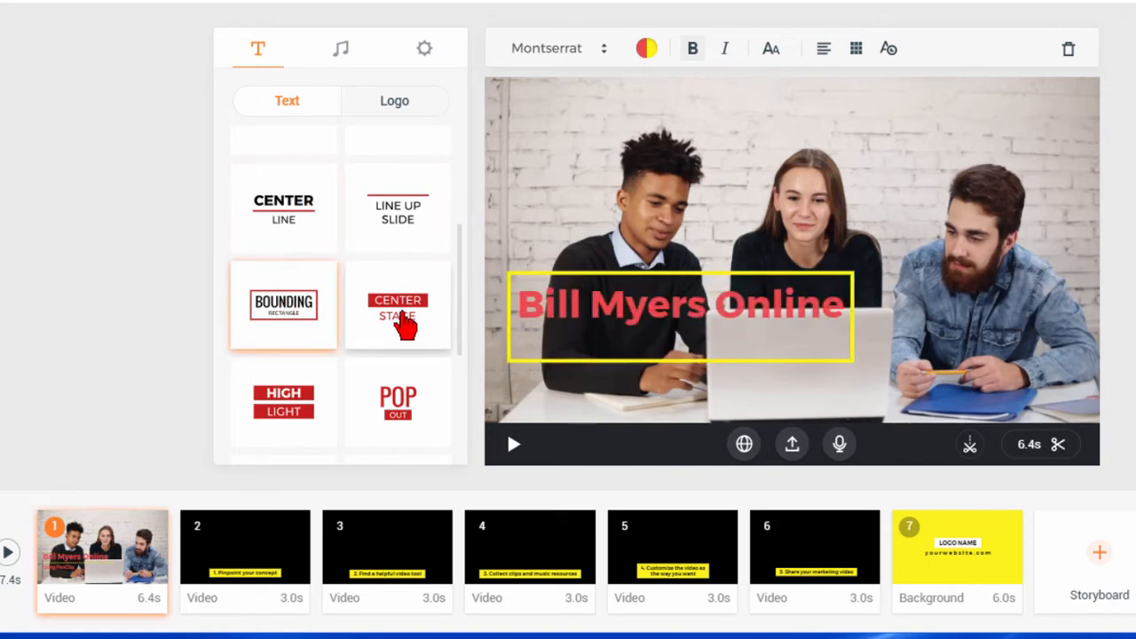
left_click(397, 305)
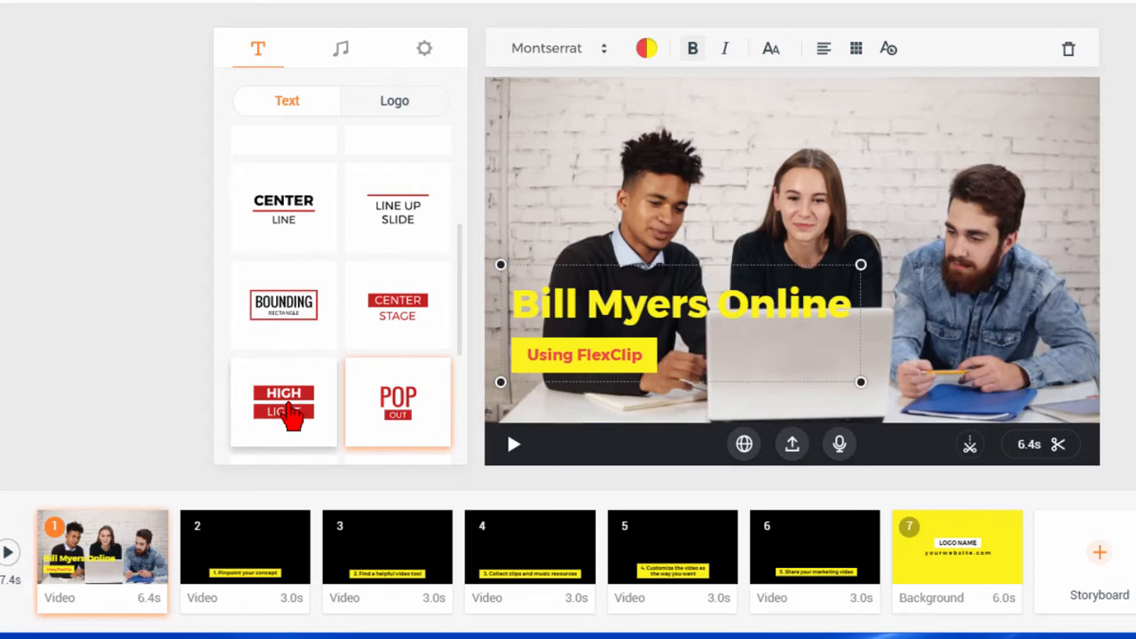
left_click(285, 405)
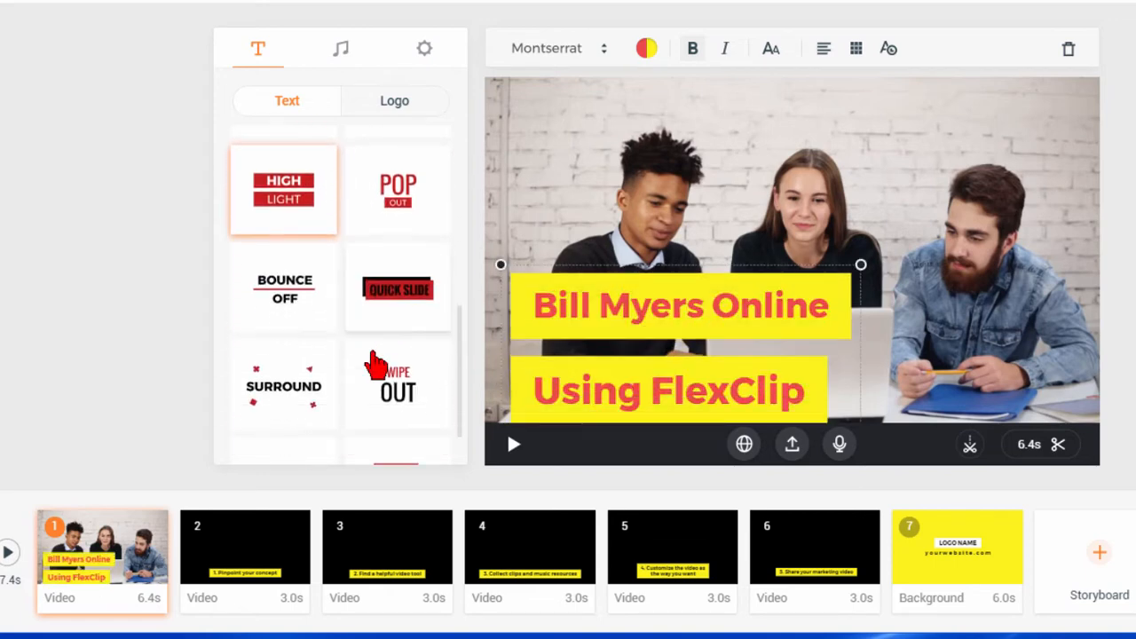
left_click(284, 281)
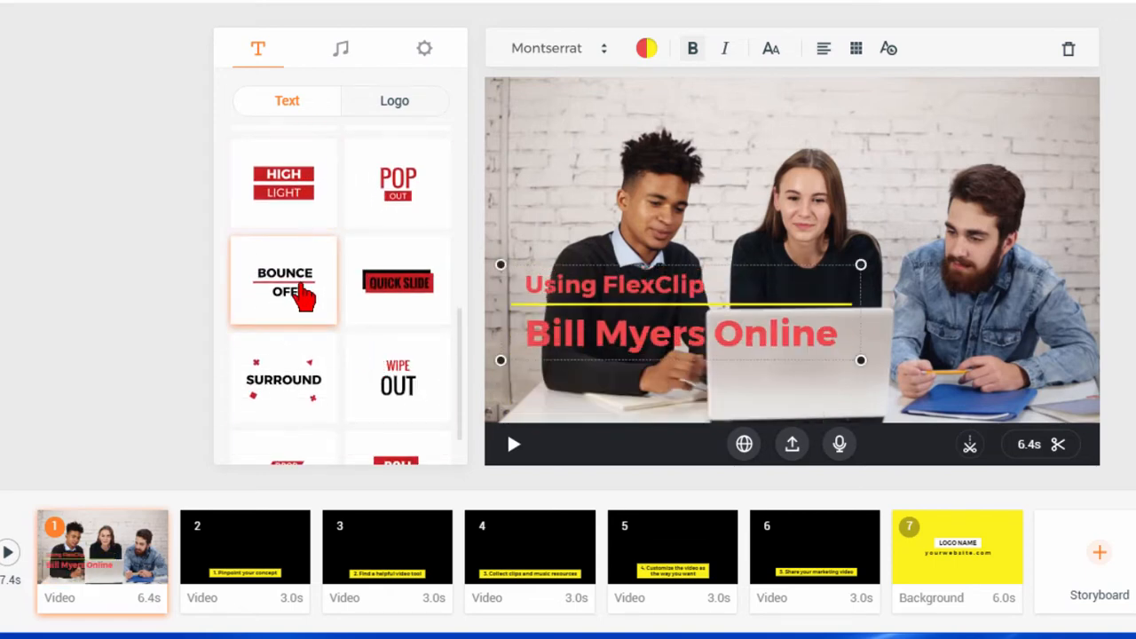
left_click(398, 280)
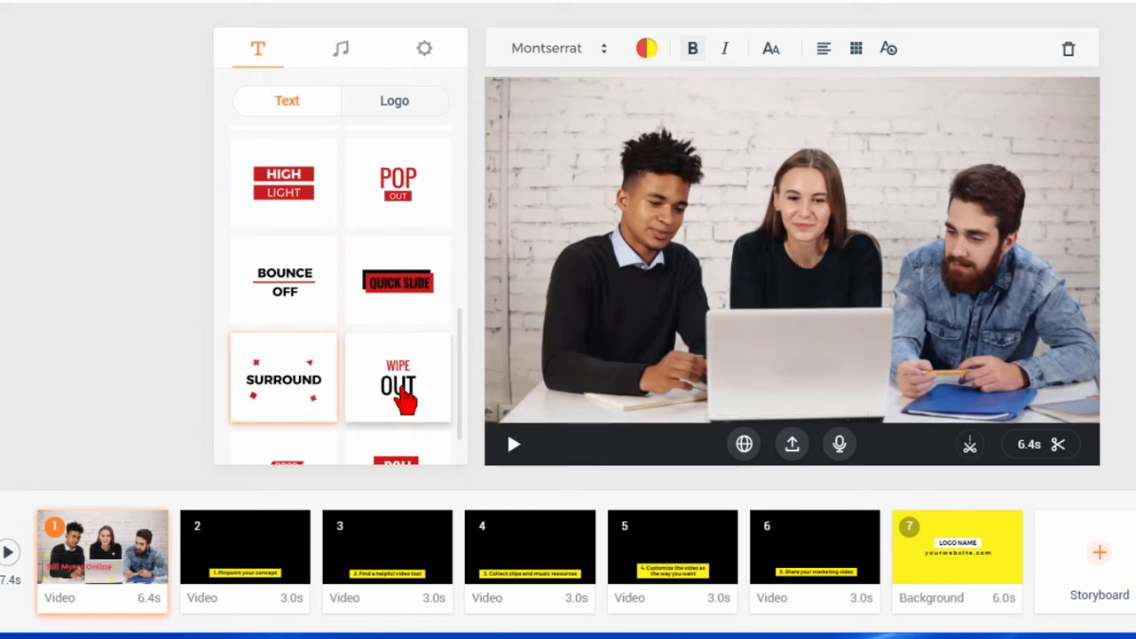
left_click(398, 377)
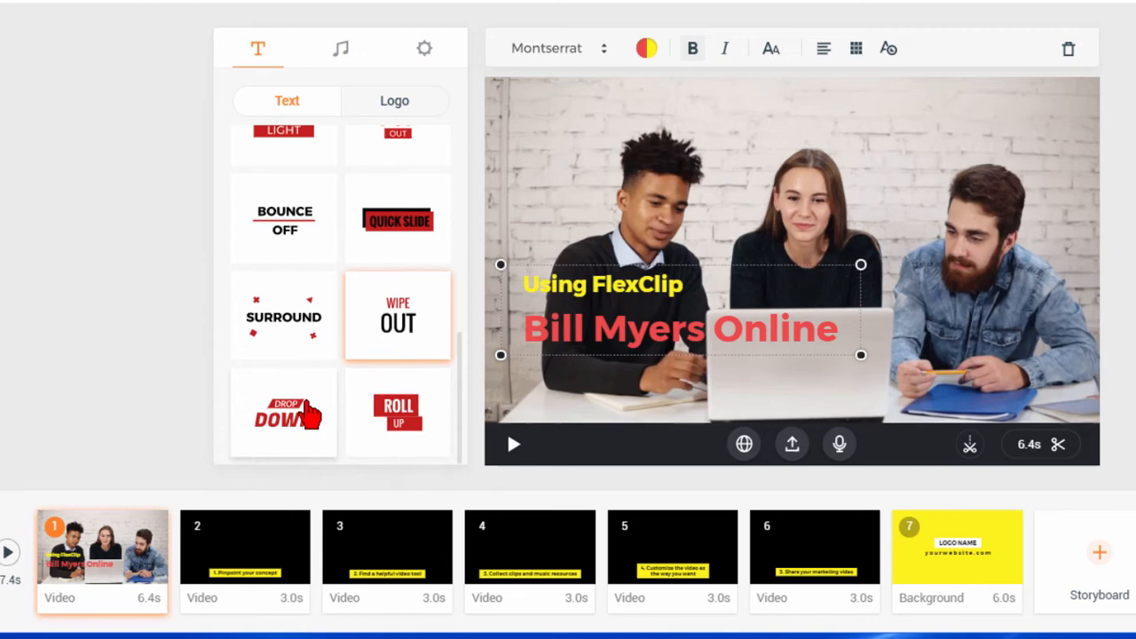
left_click(284, 412)
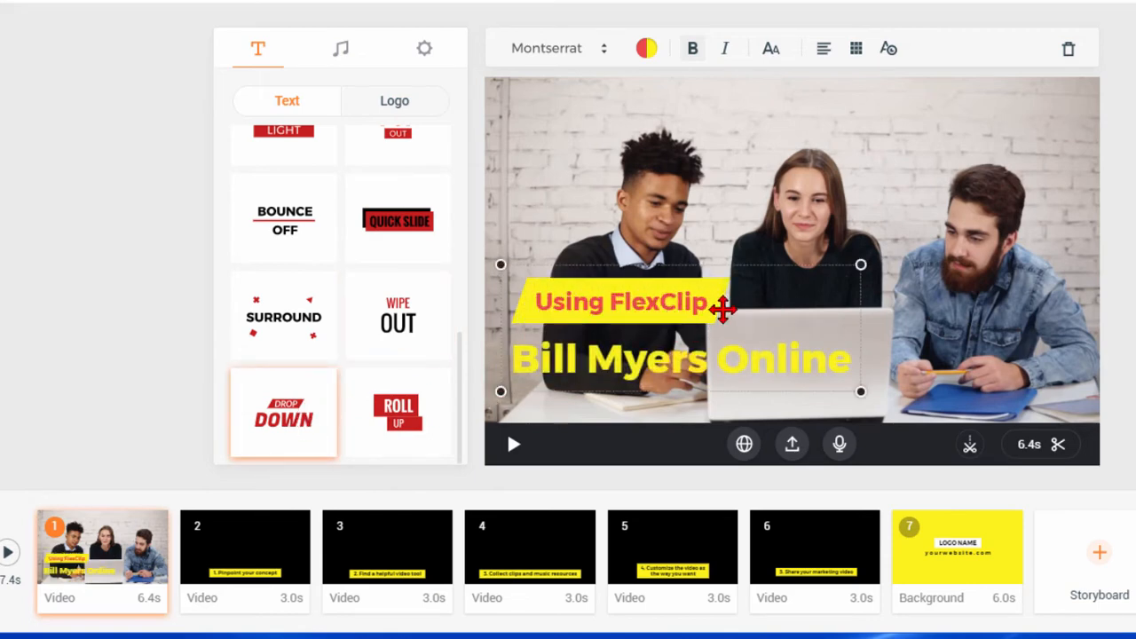
left_click_drag(724, 311, 742, 323)
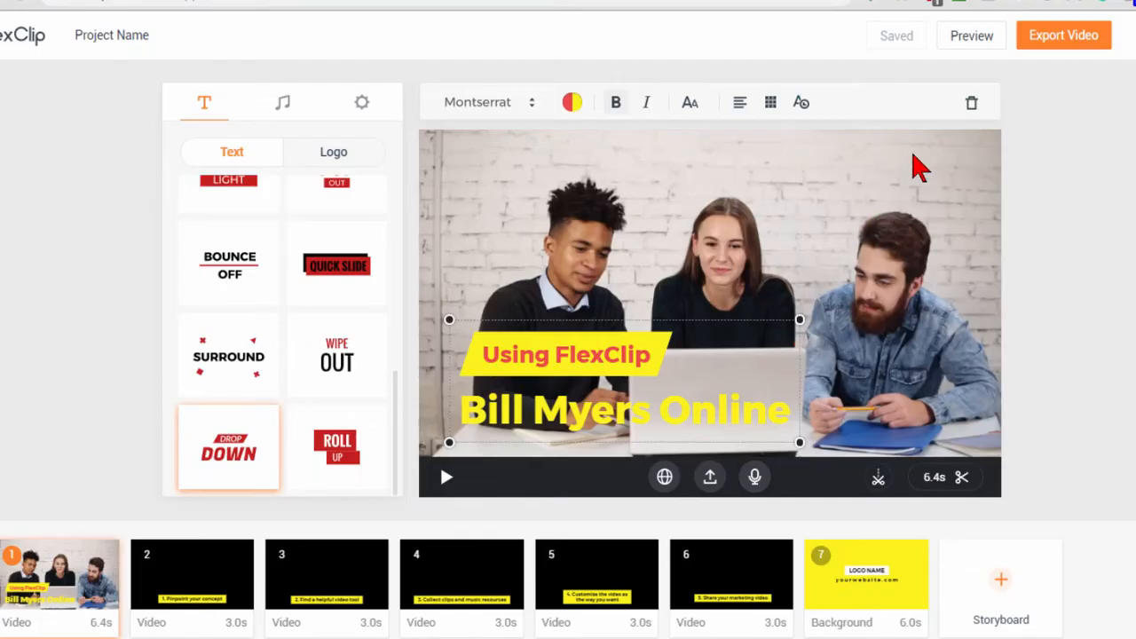
left_click(971, 35)
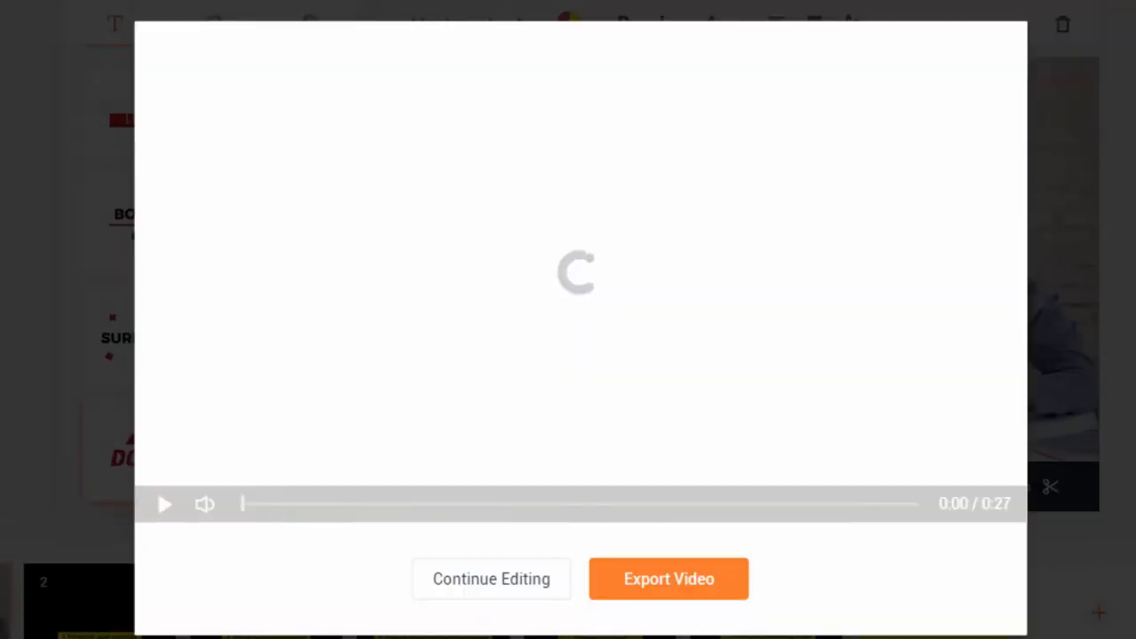
left_click(164, 505)
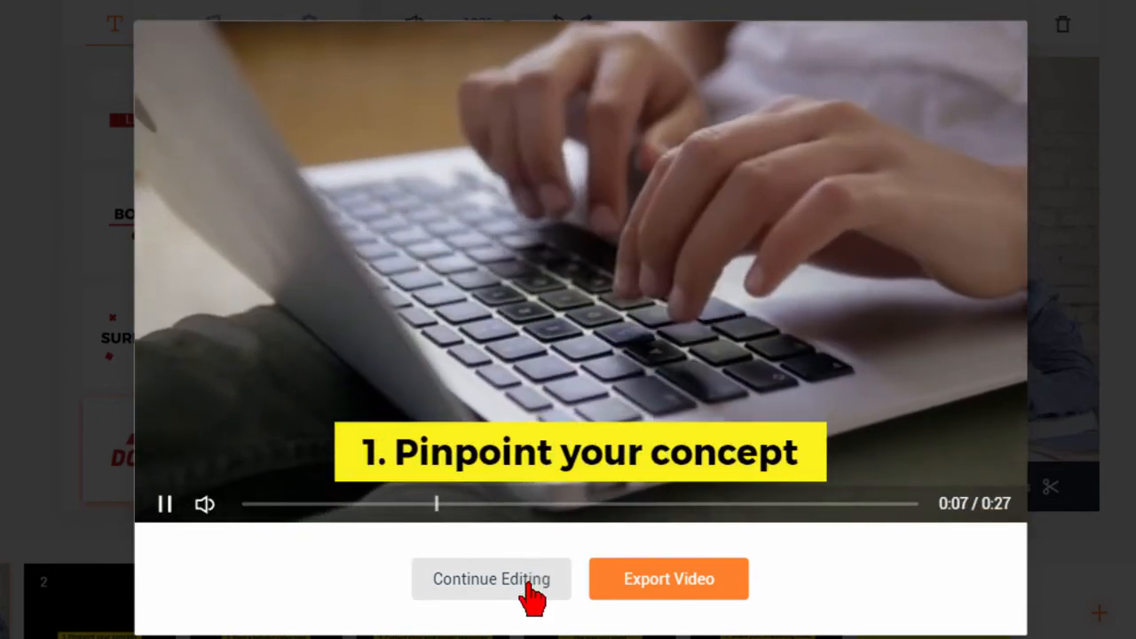
left_click(491, 579)
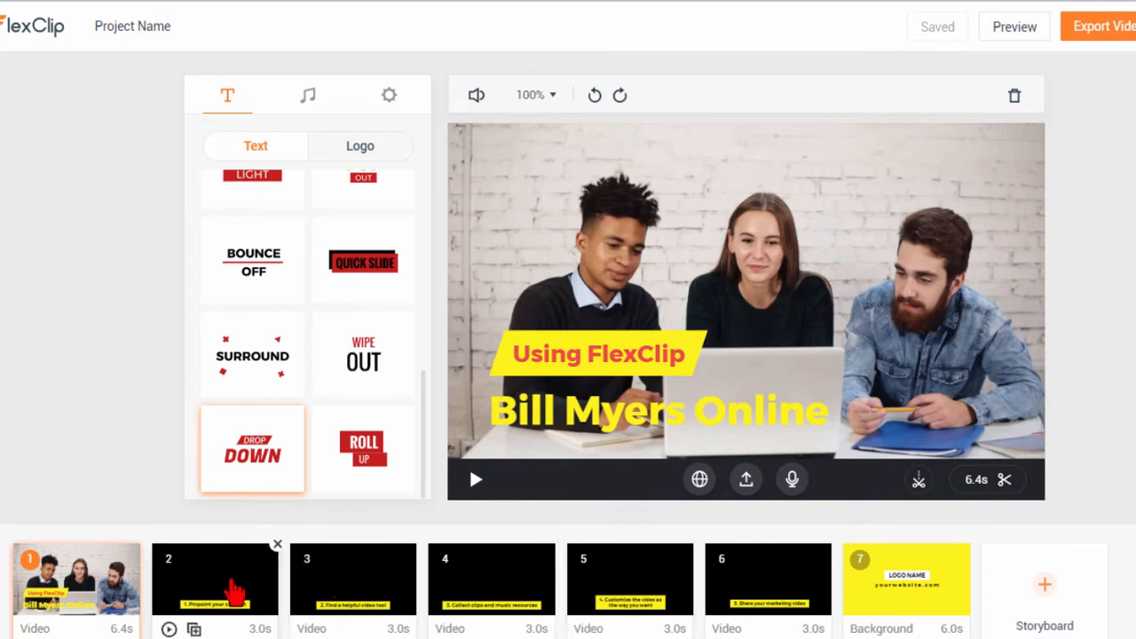
Give scene 2 the Business stock photo of a laptop showing charts.
left_click(214, 579)
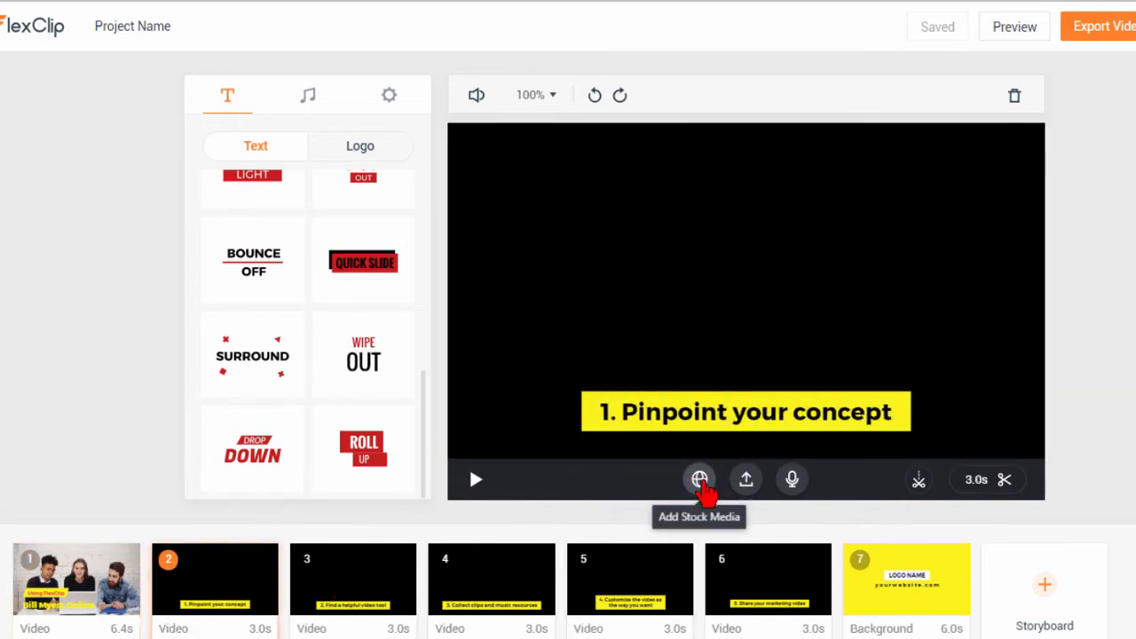
left_click(699, 479)
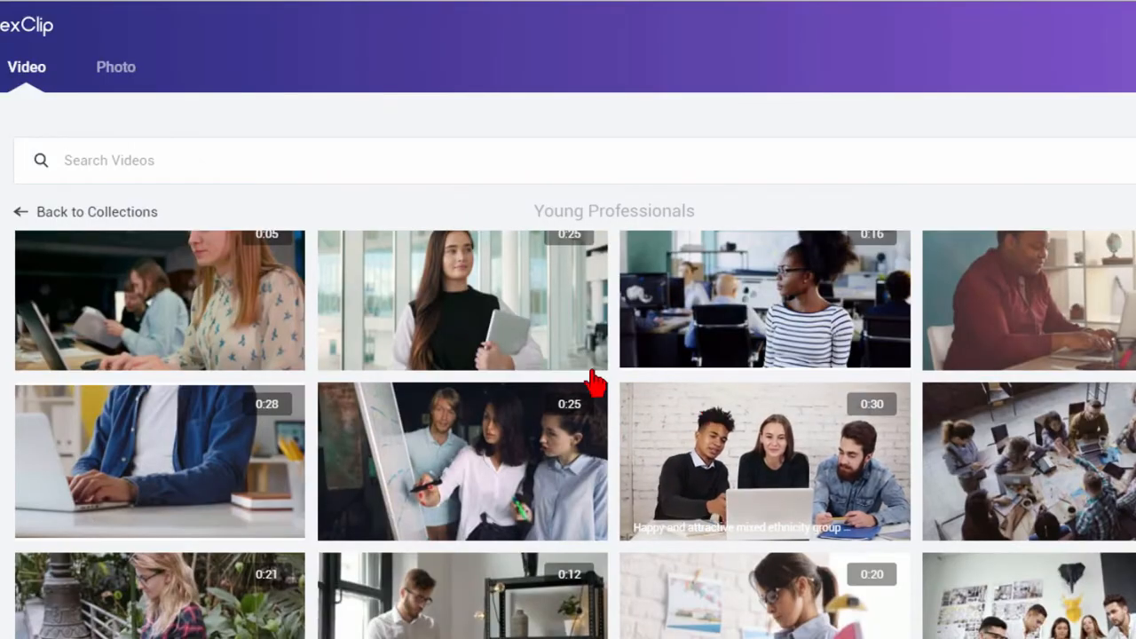
mouse_move(113, 74)
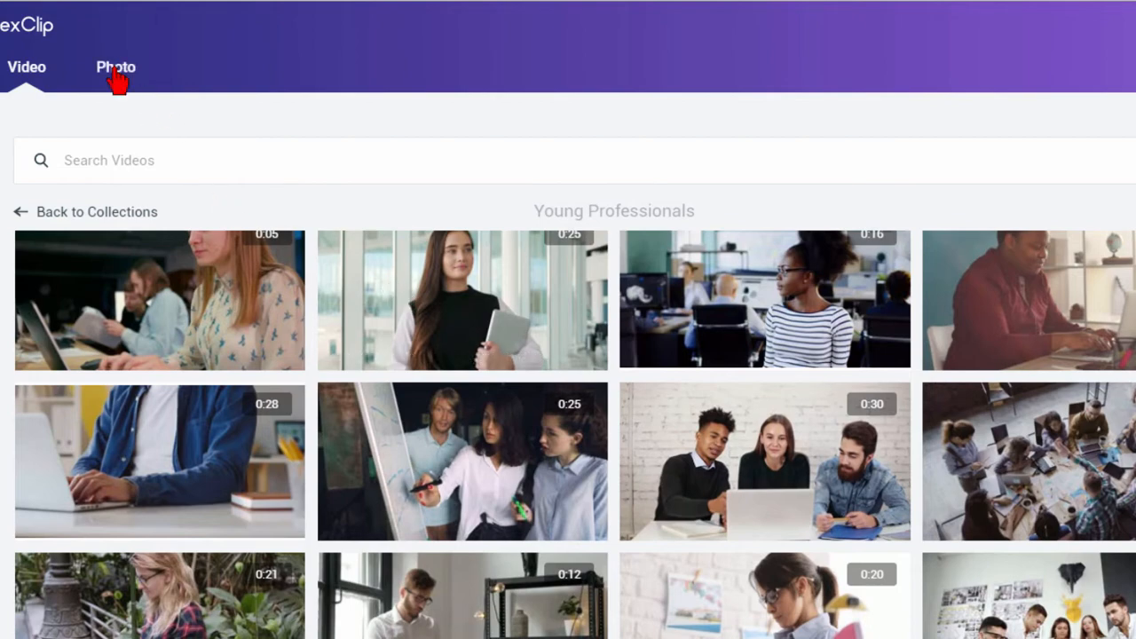
left_click(115, 67)
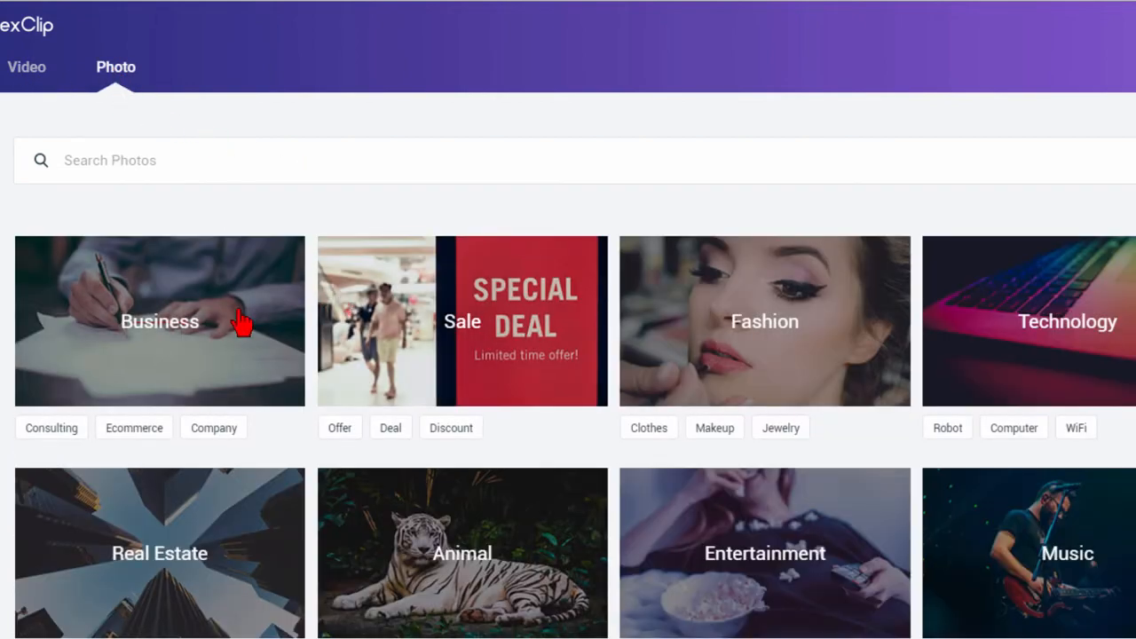
left_click(160, 319)
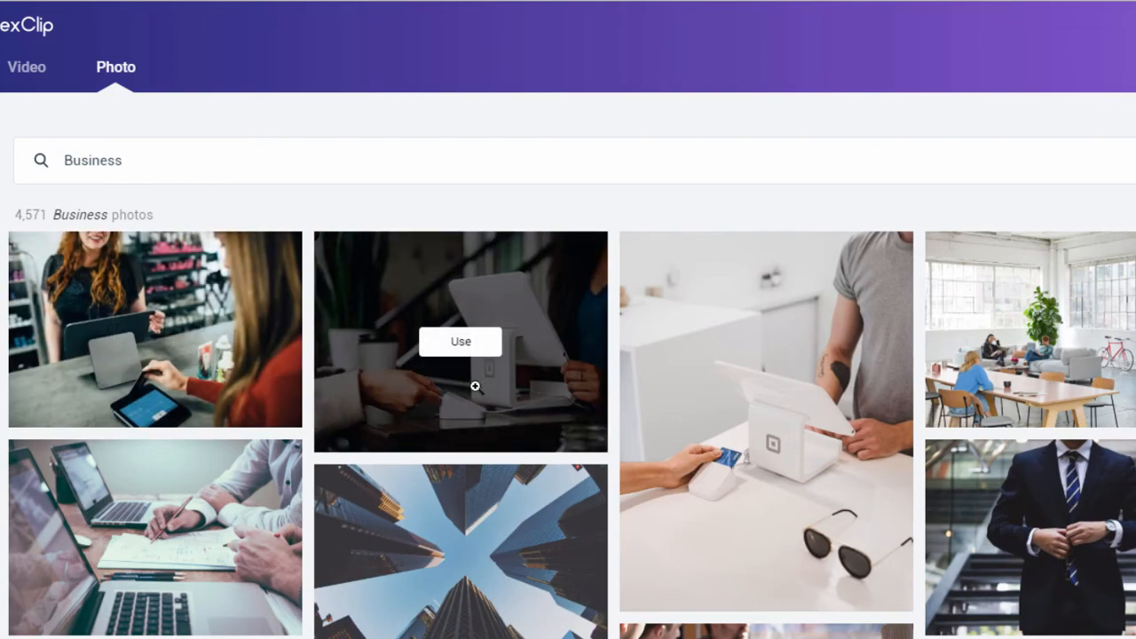
scroll("down", 3)
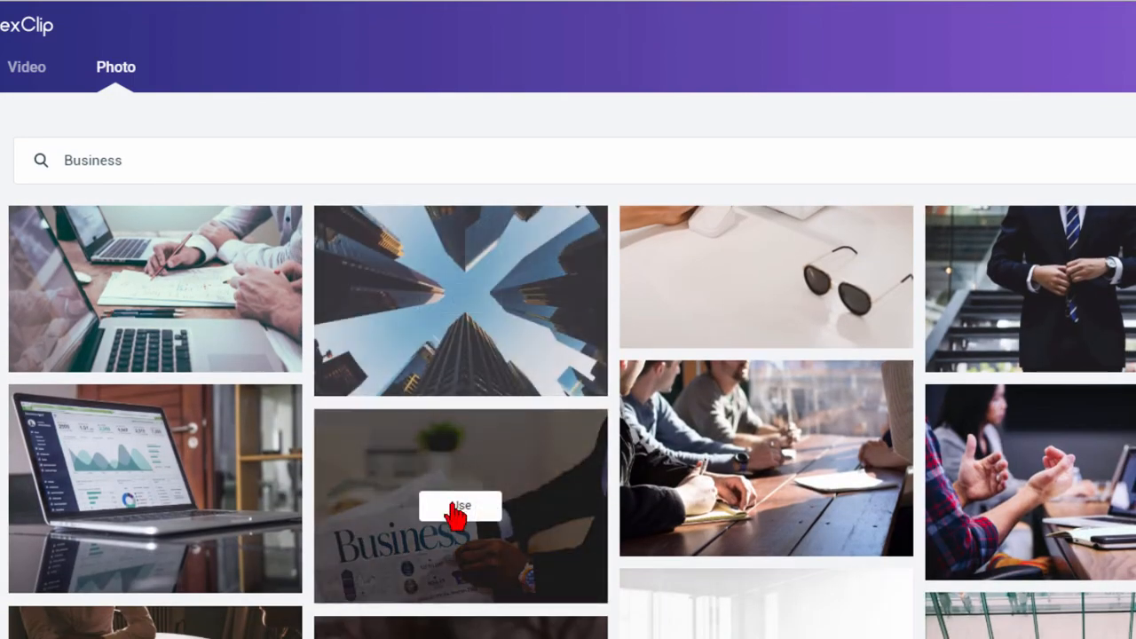
left_click(460, 506)
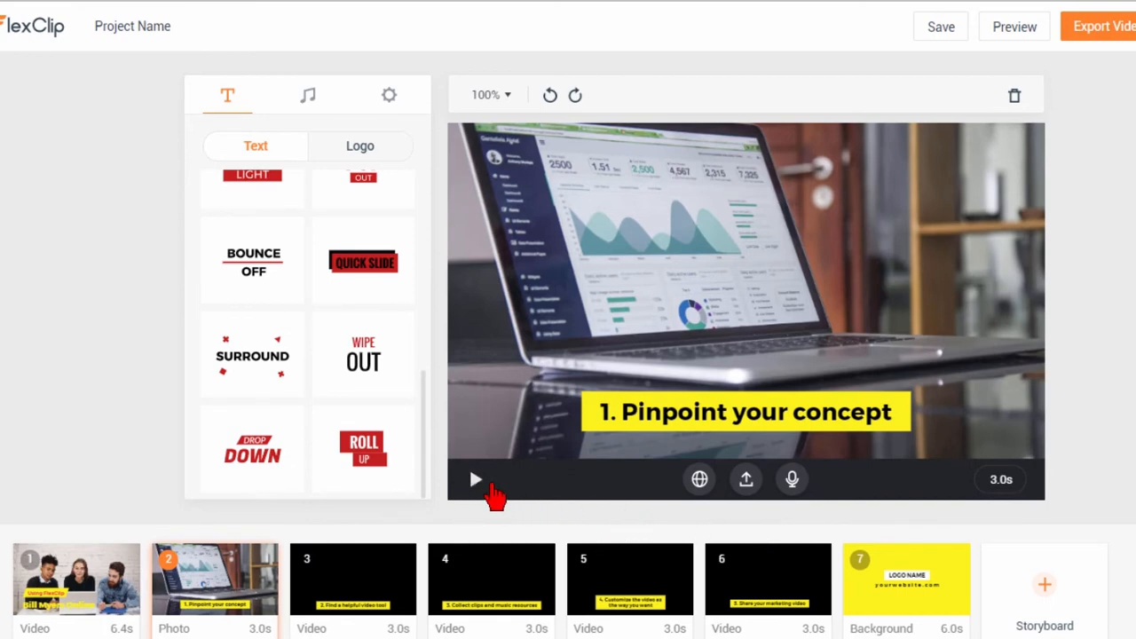
left_click(476, 479)
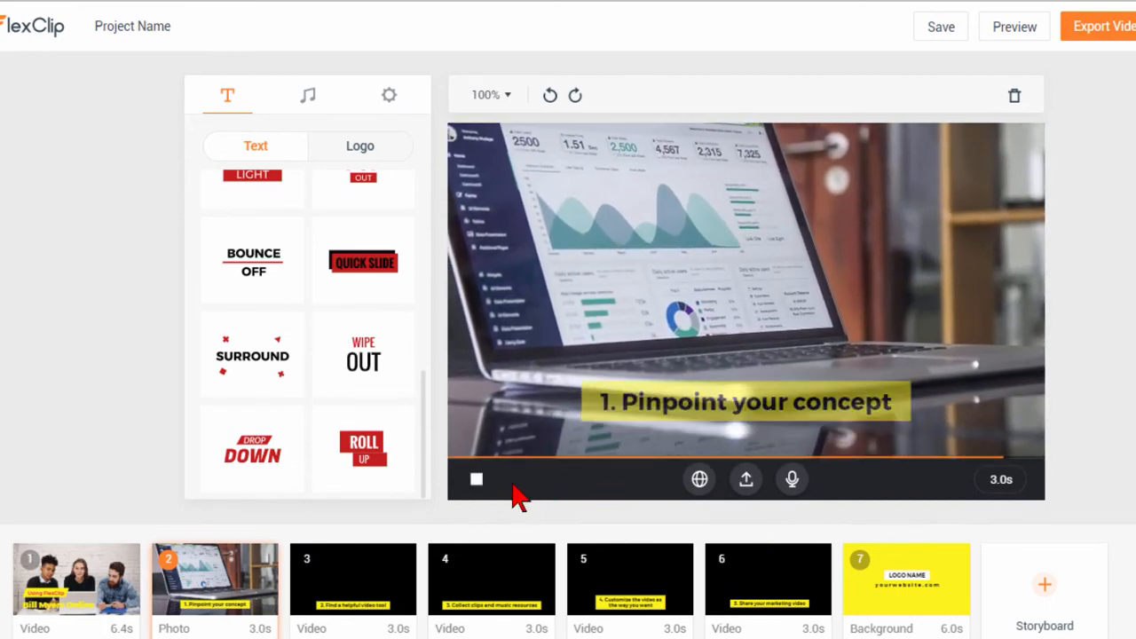
left_click(476, 479)
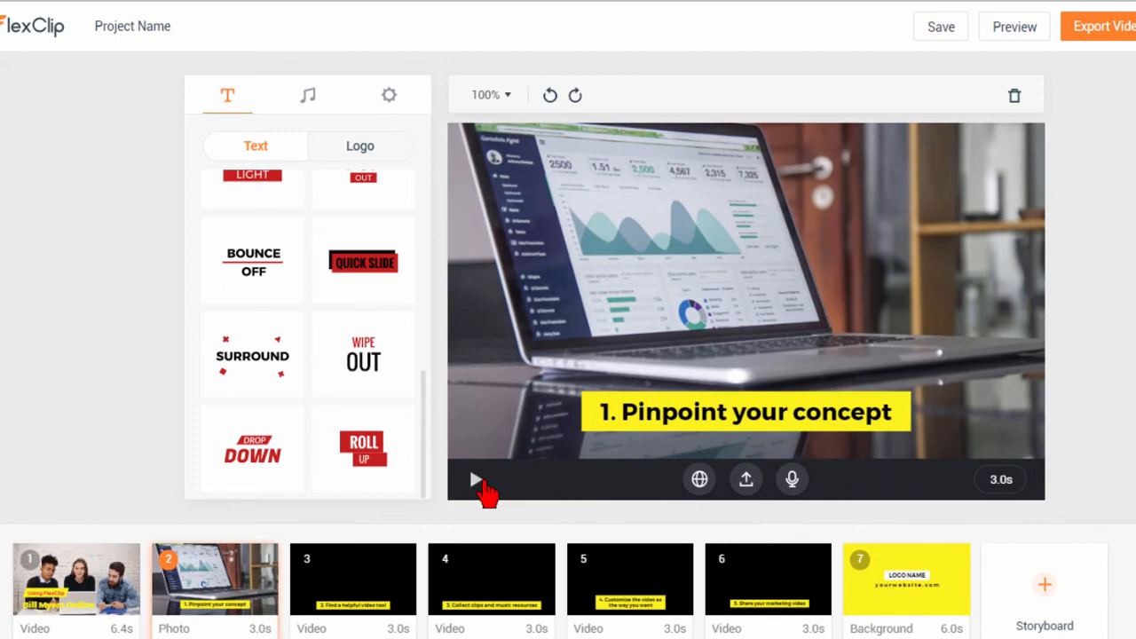
left_click(941, 27)
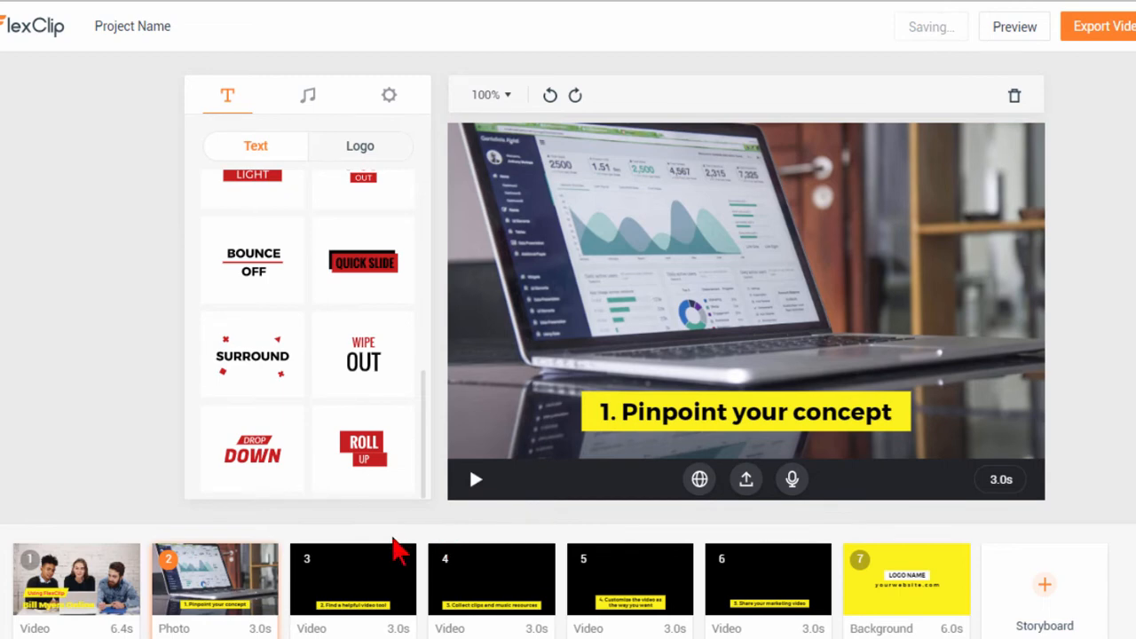
mouse_move(215, 586)
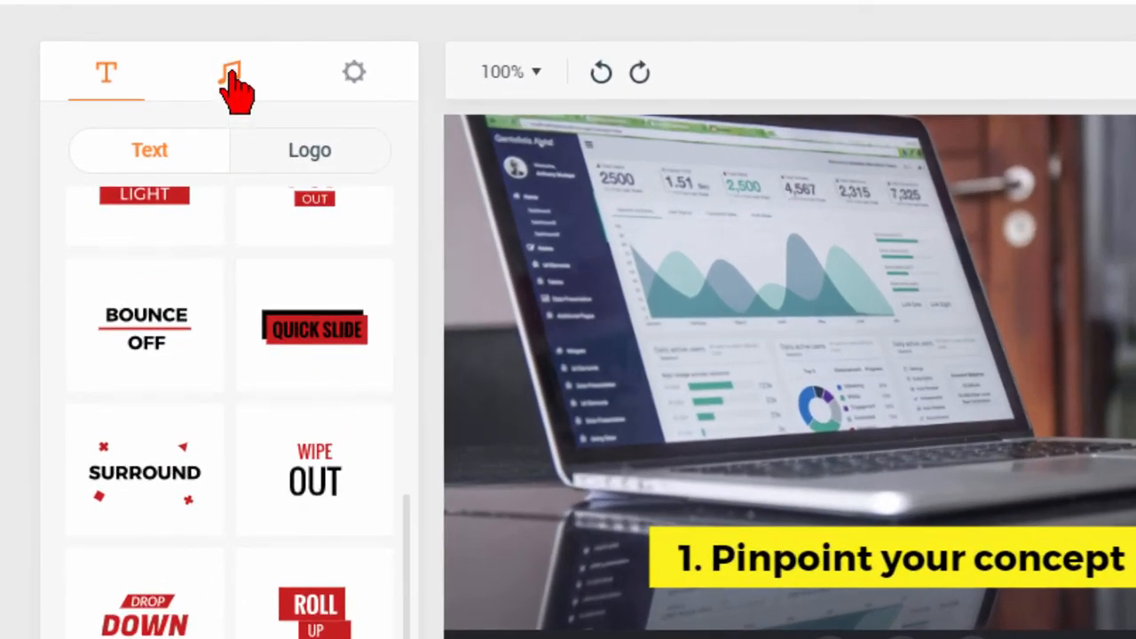
Swap the background music for Acoustic Loop 12 from Movie Trailer Music.
left_click(229, 71)
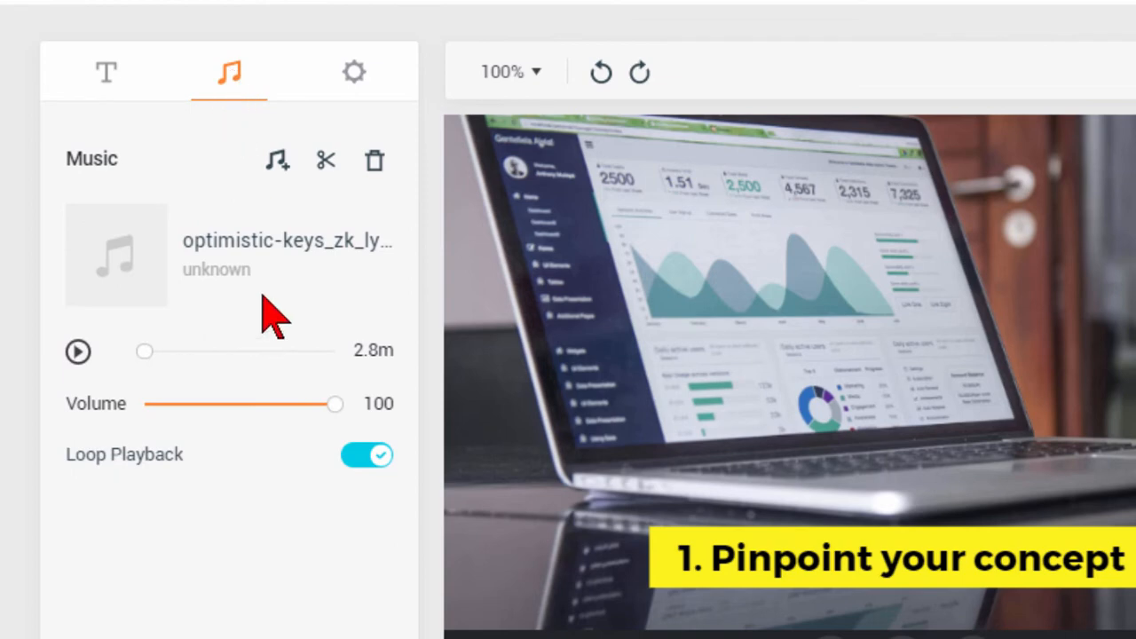
mouse_move(327, 160)
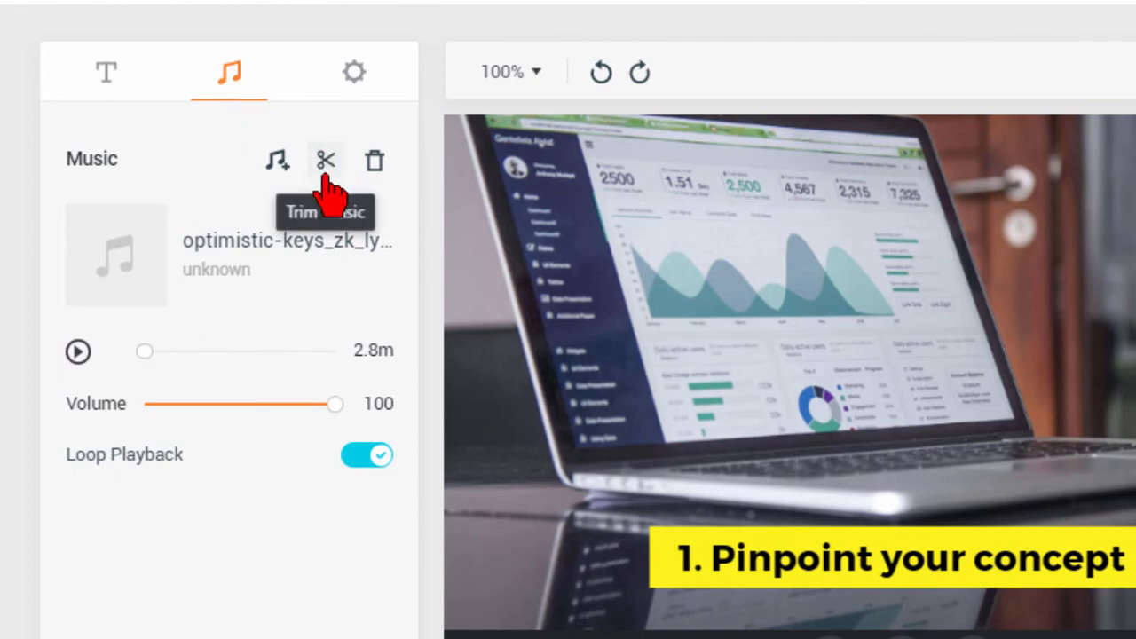
mouse_move(277, 178)
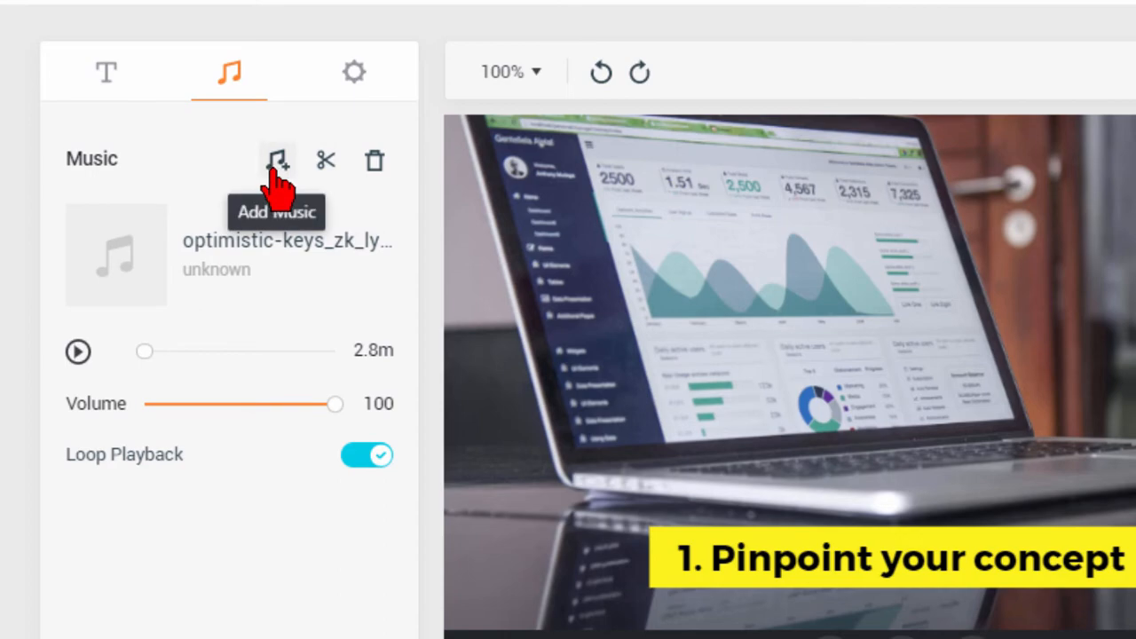
left_click(277, 160)
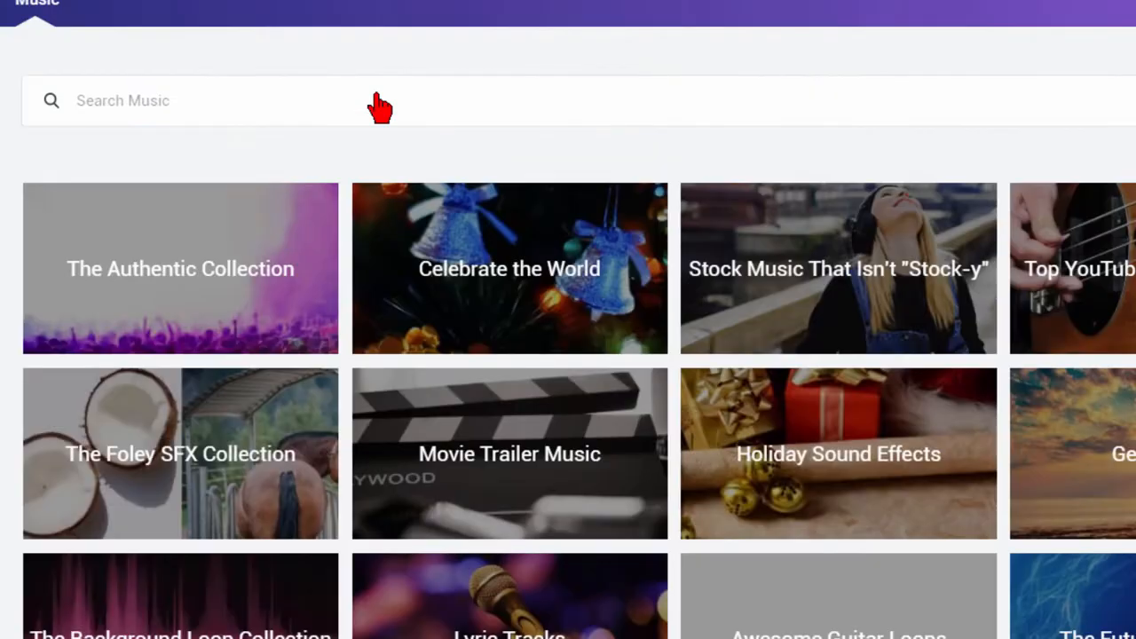
scroll("down", 3)
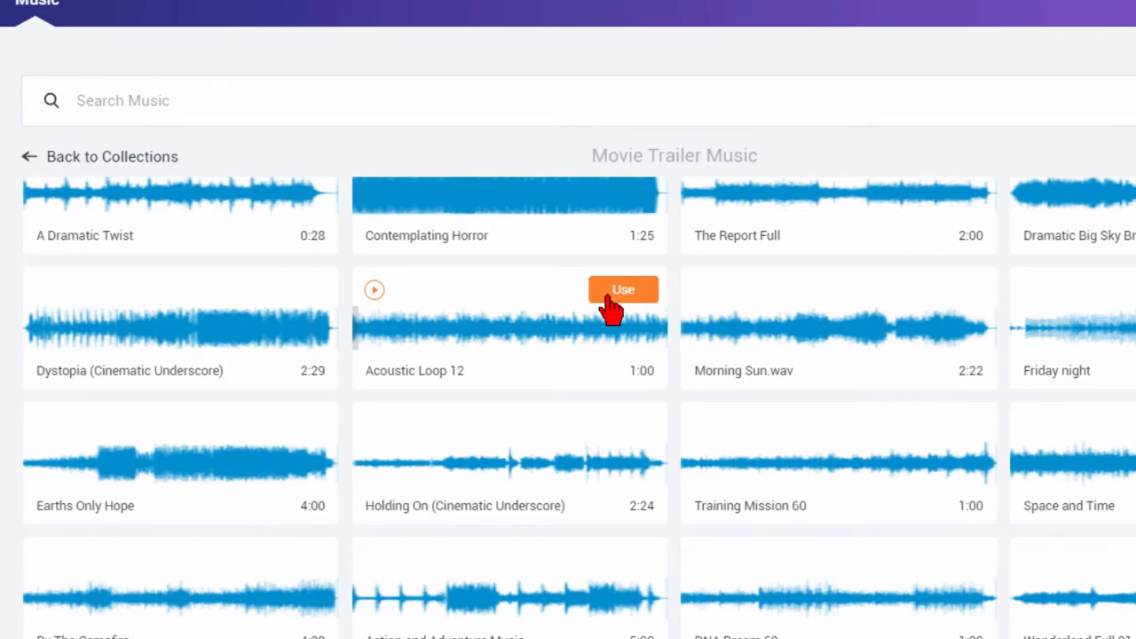
left_click(623, 289)
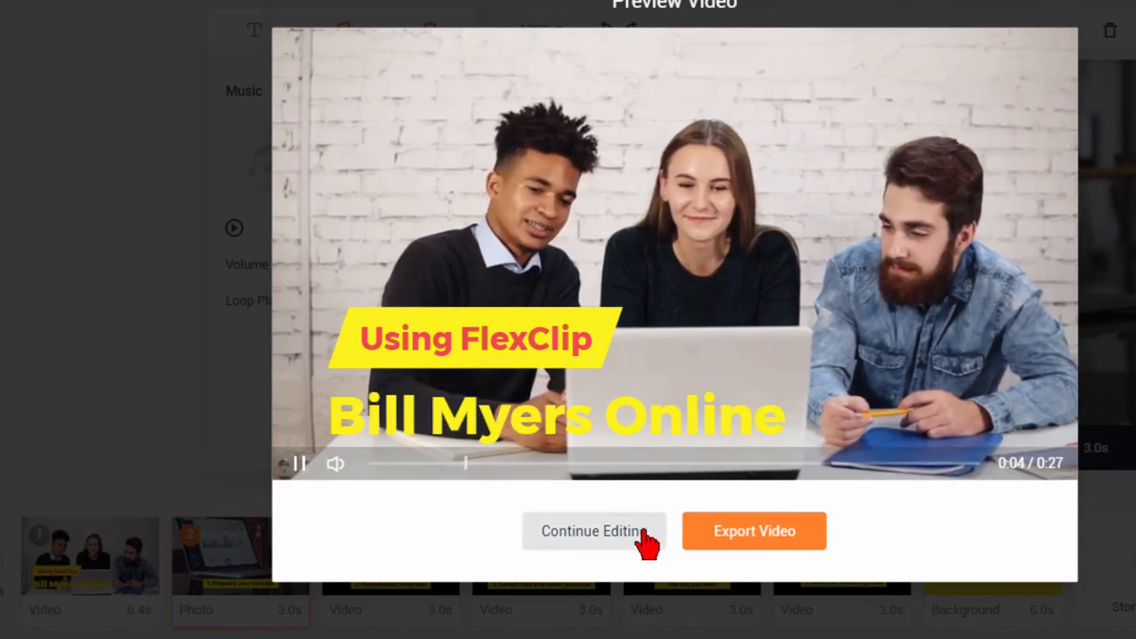
Choose Continue Editing, then view the closing logo slide and slide 6.
left_click(593, 531)
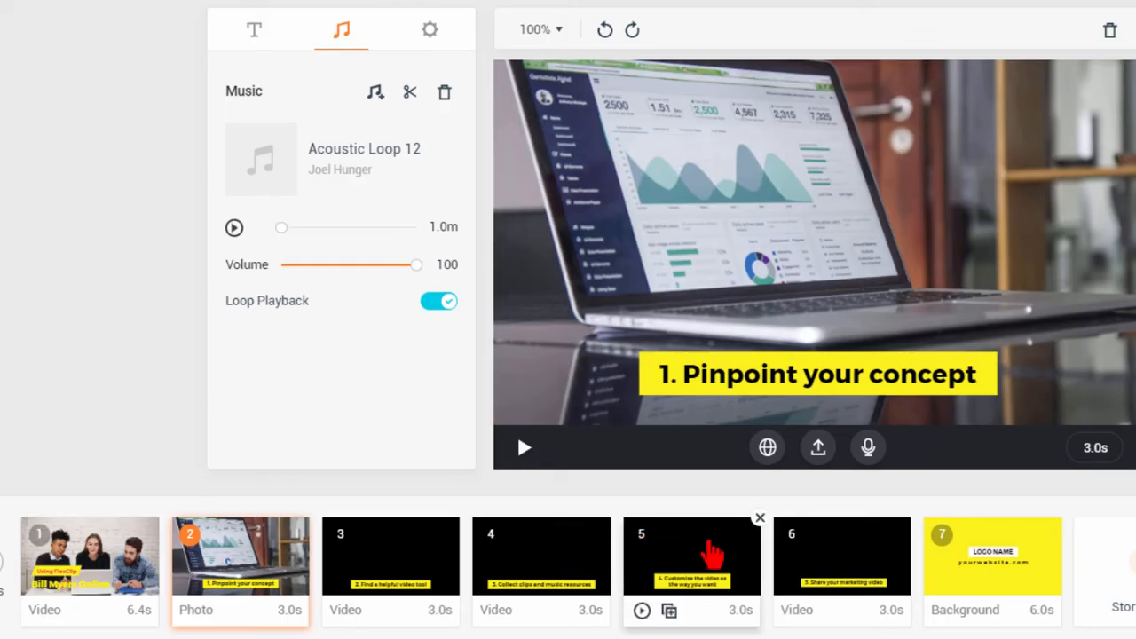
left_click(993, 558)
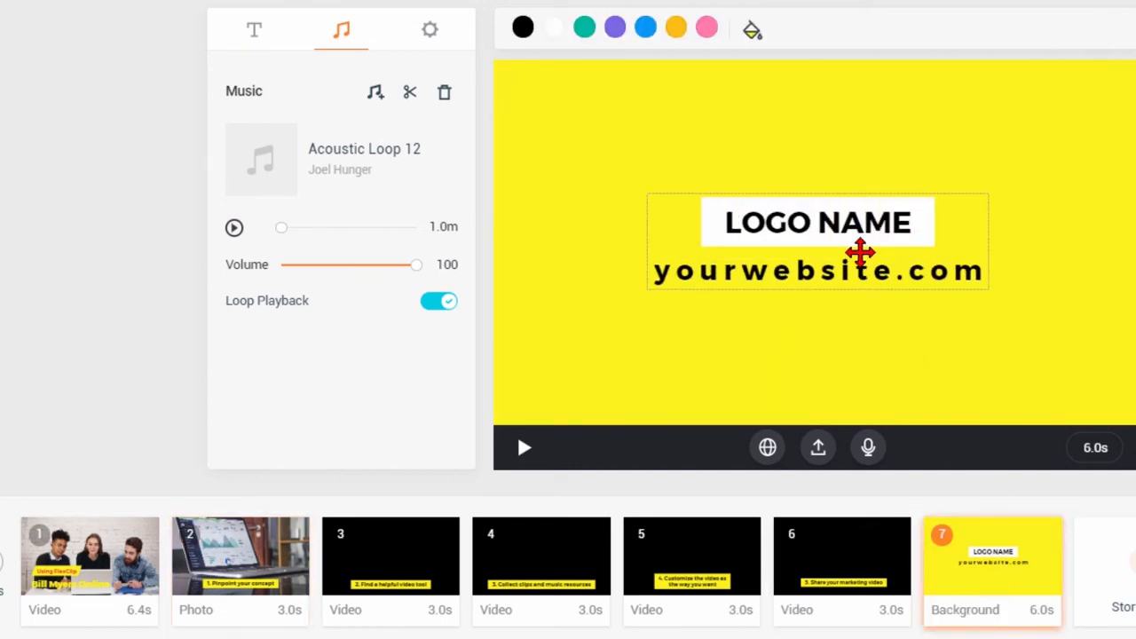
left_click(841, 558)
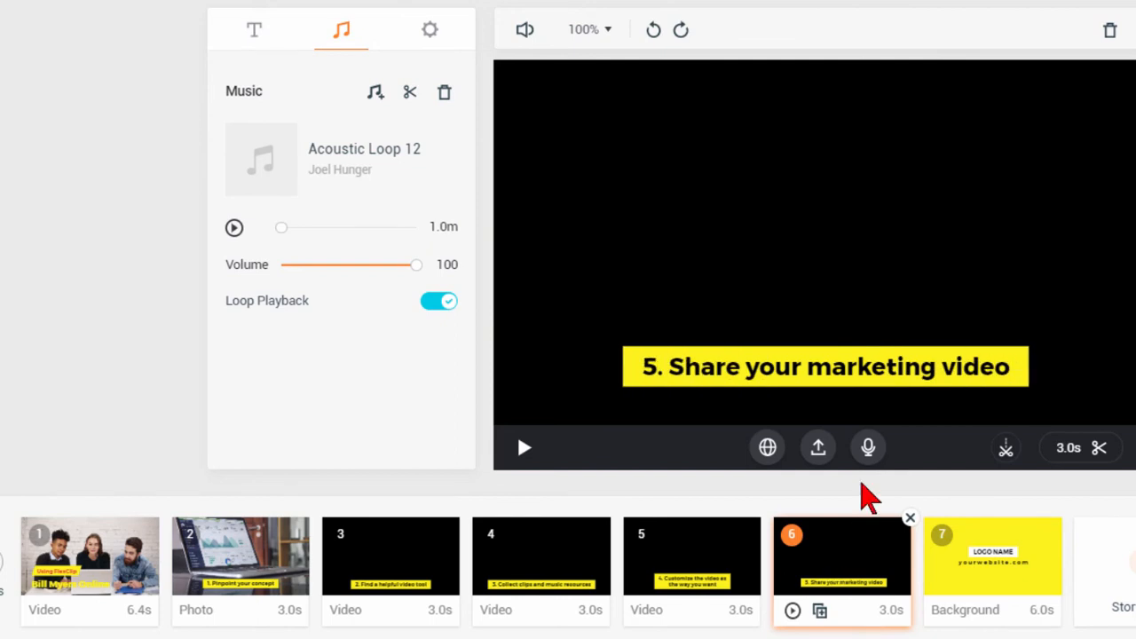
mouse_move(838, 572)
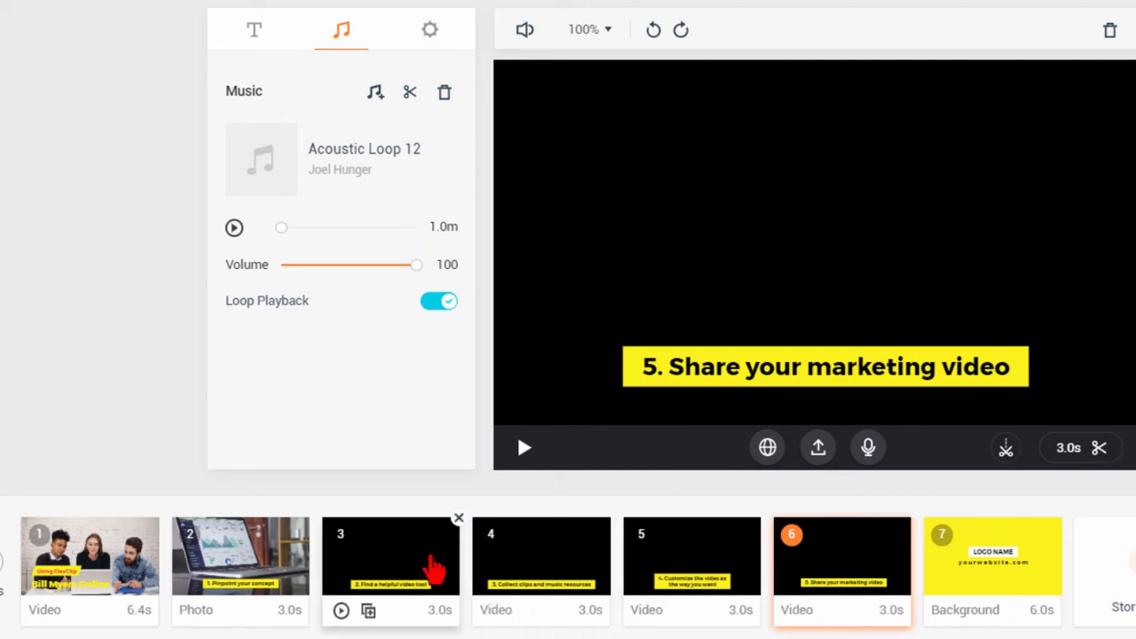
mouse_move(369, 610)
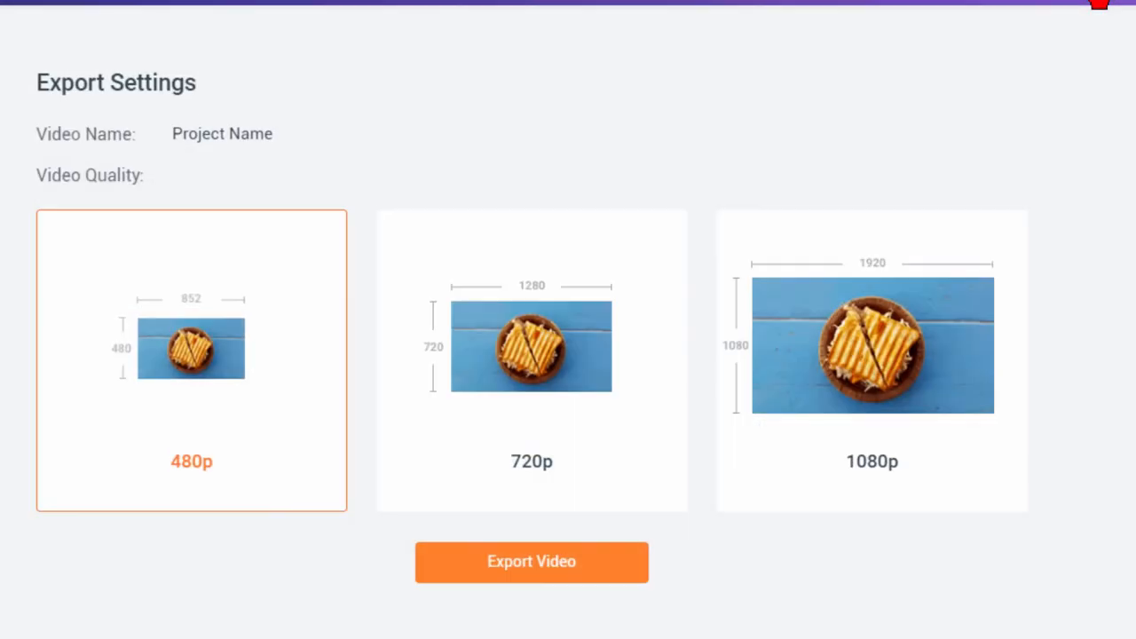
mouse_move(611, 318)
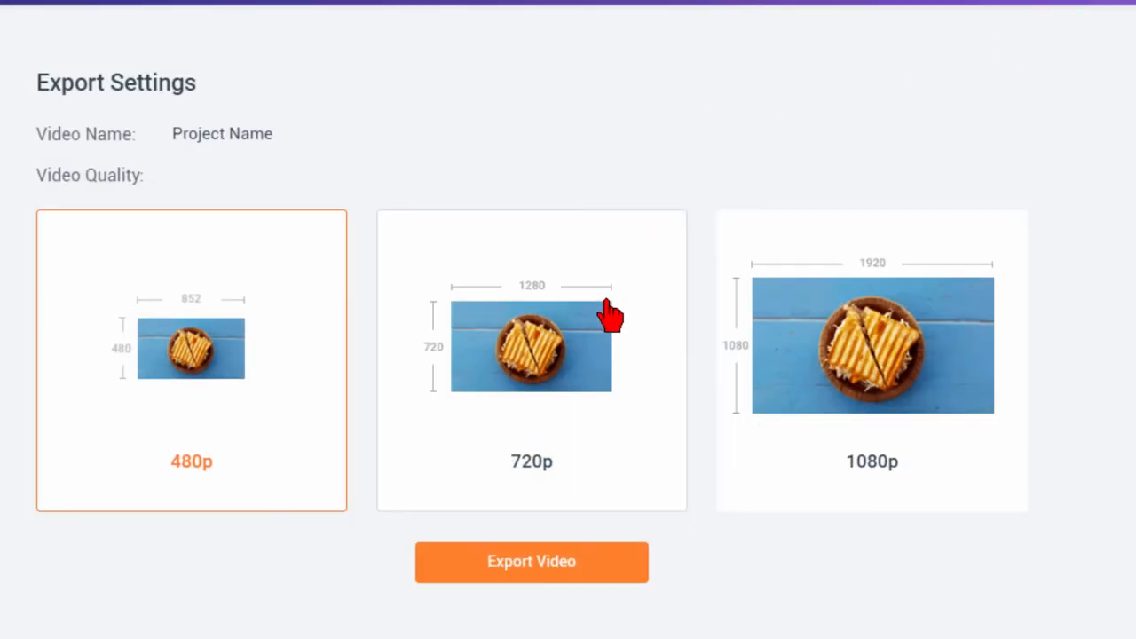
mouse_move(796, 472)
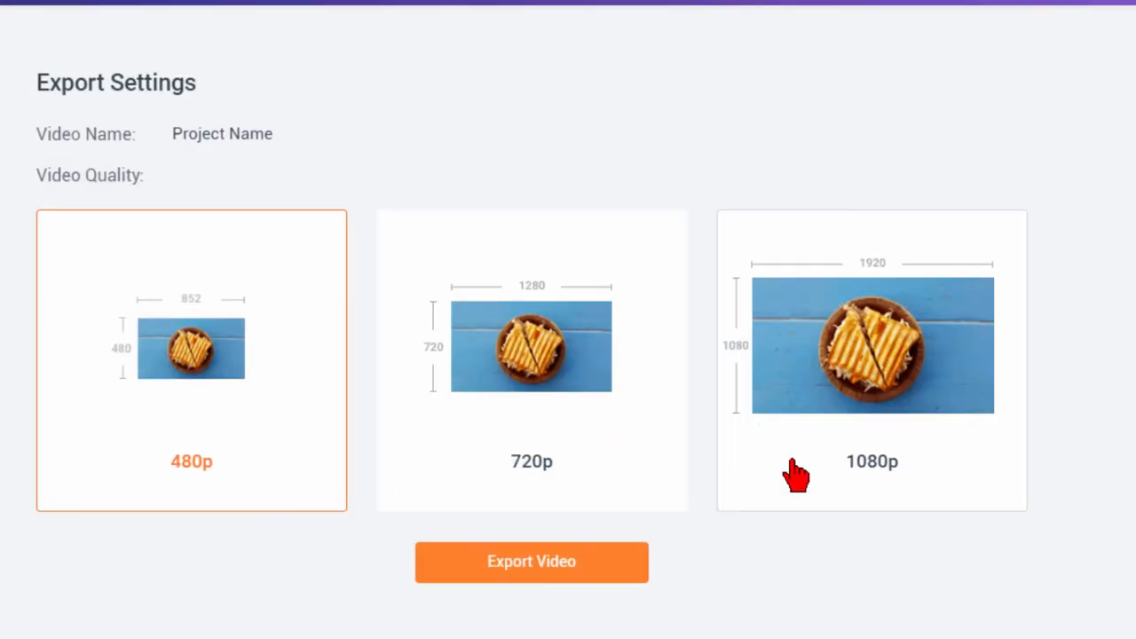
mouse_move(595, 490)
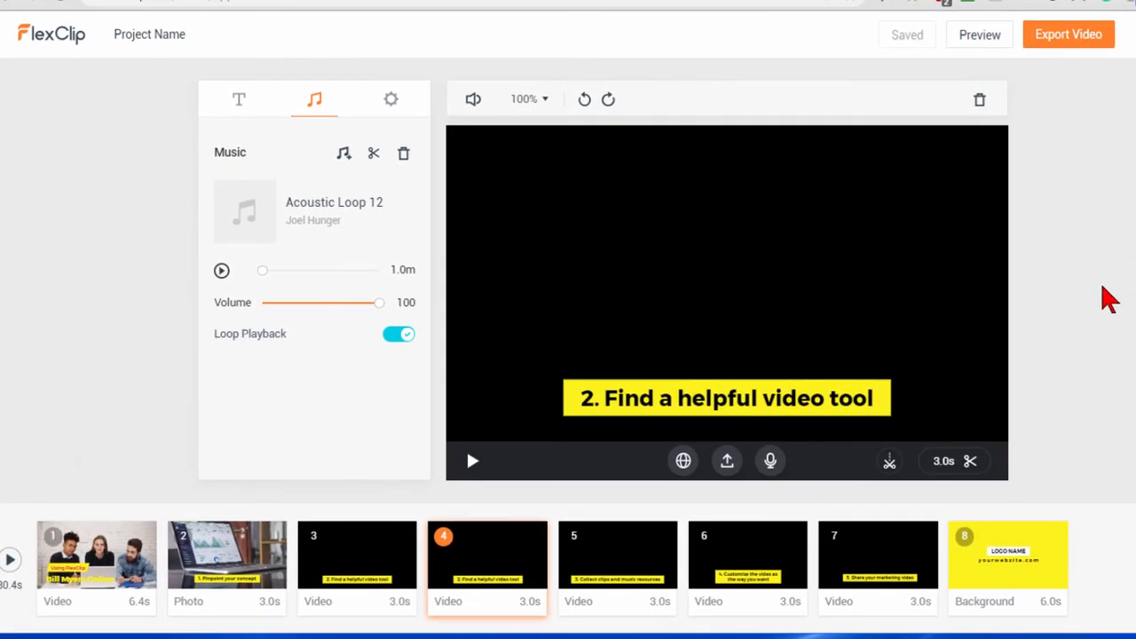
mouse_move(372, 353)
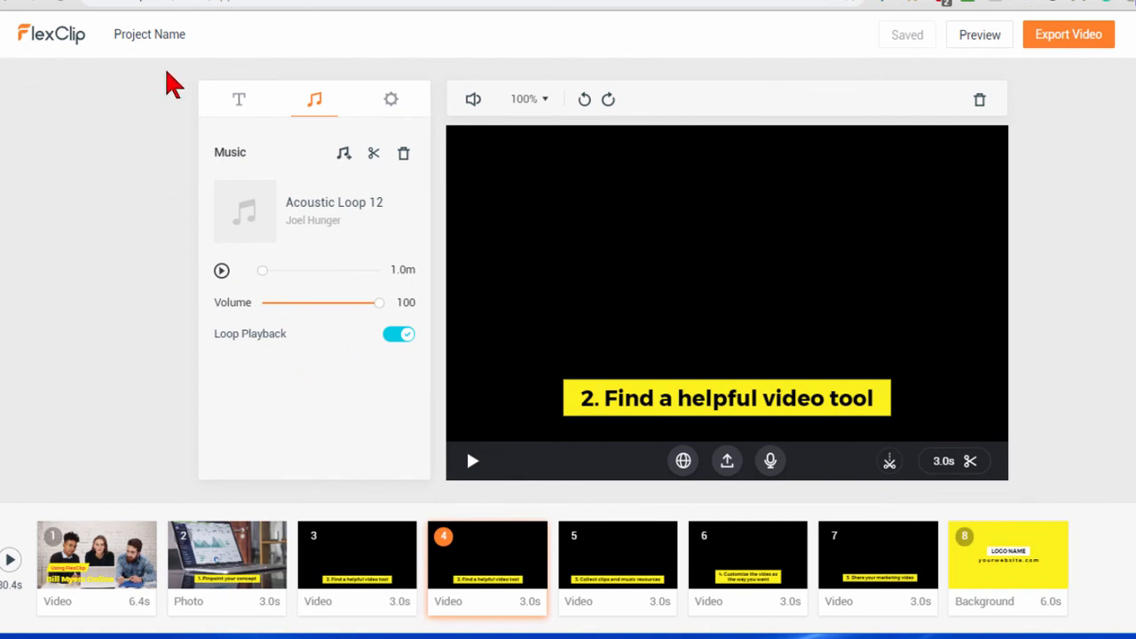
mouse_move(71, 46)
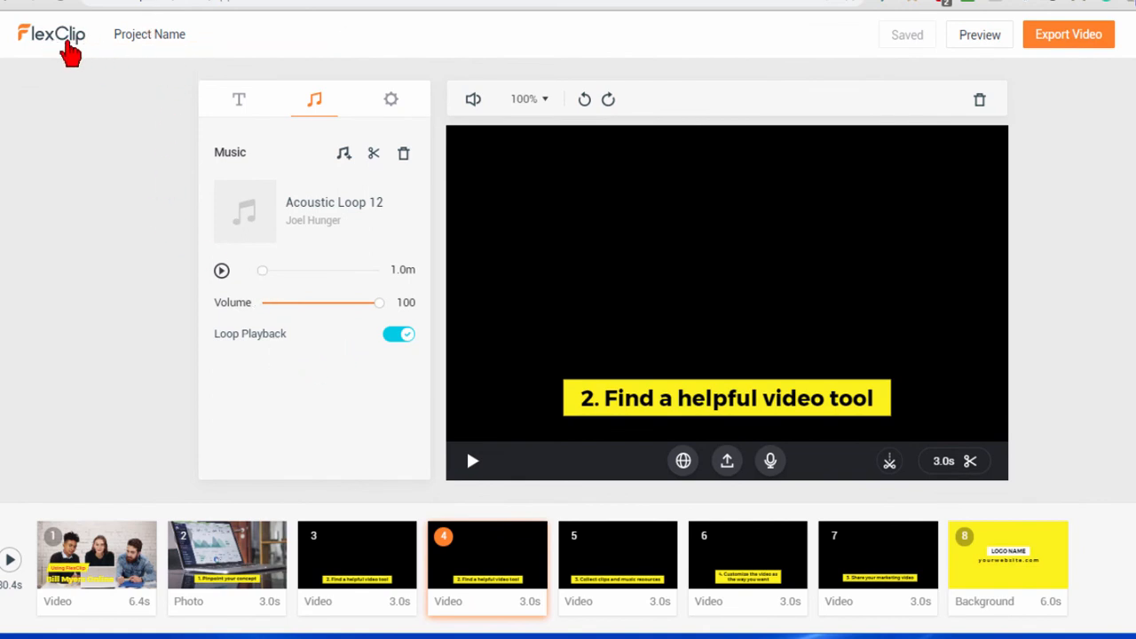
mouse_move(14, 18)
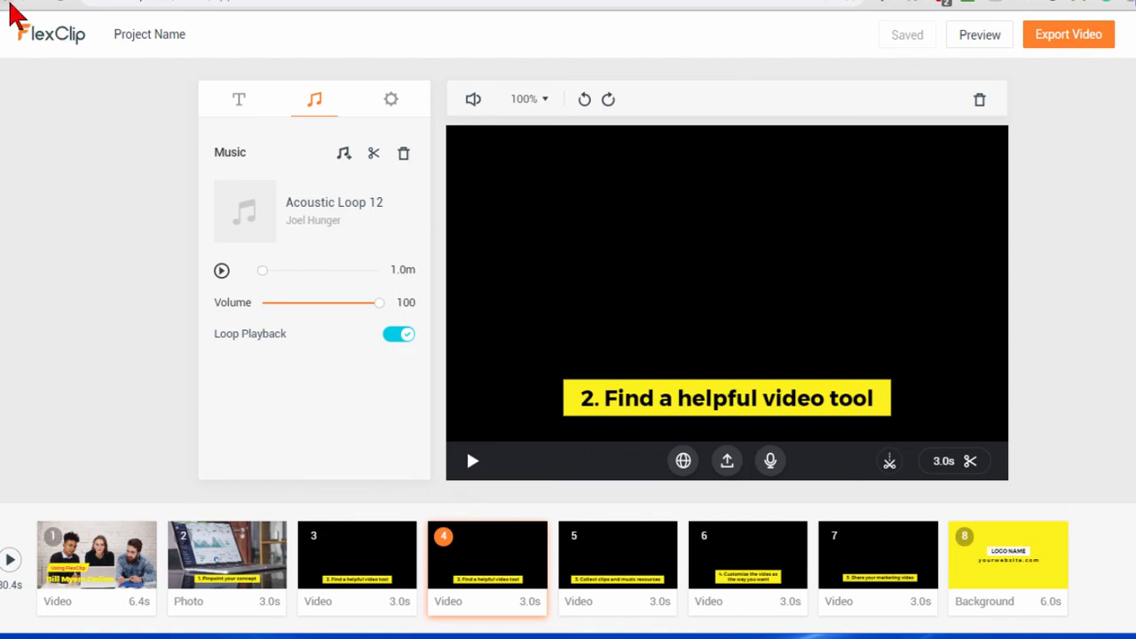